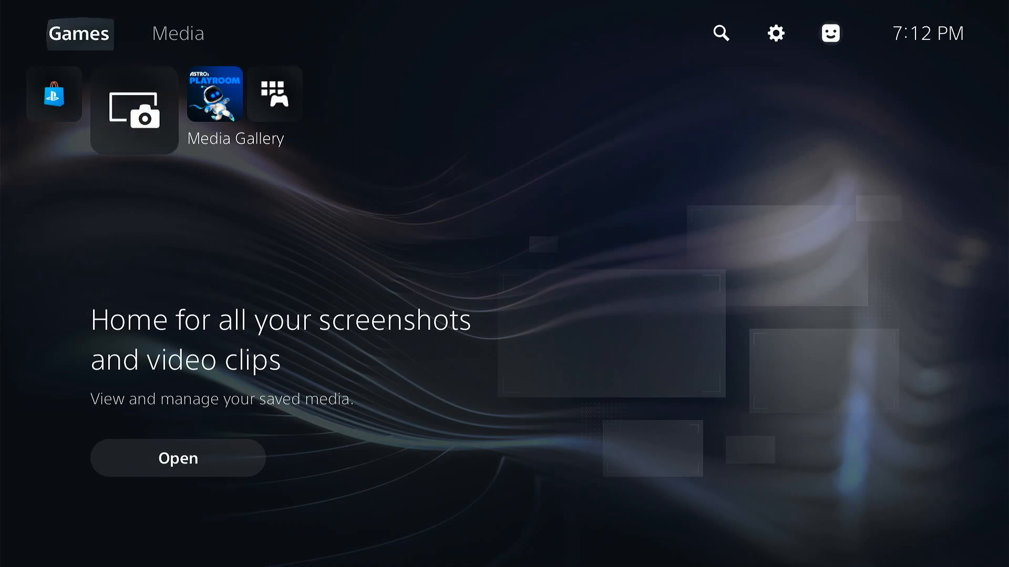
Open Settings > System and highlight the System Software update options
click(775, 33)
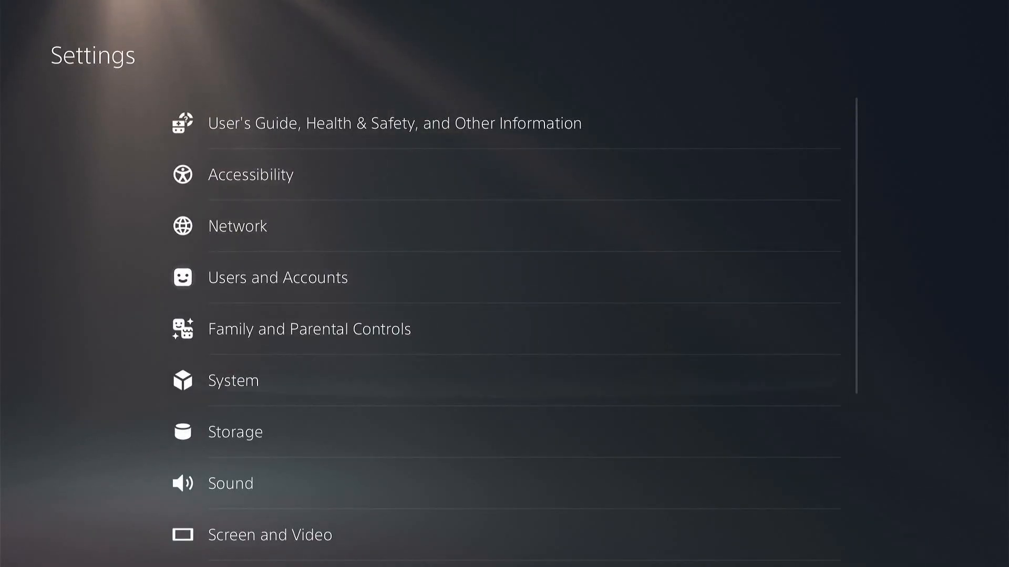
click(232, 380)
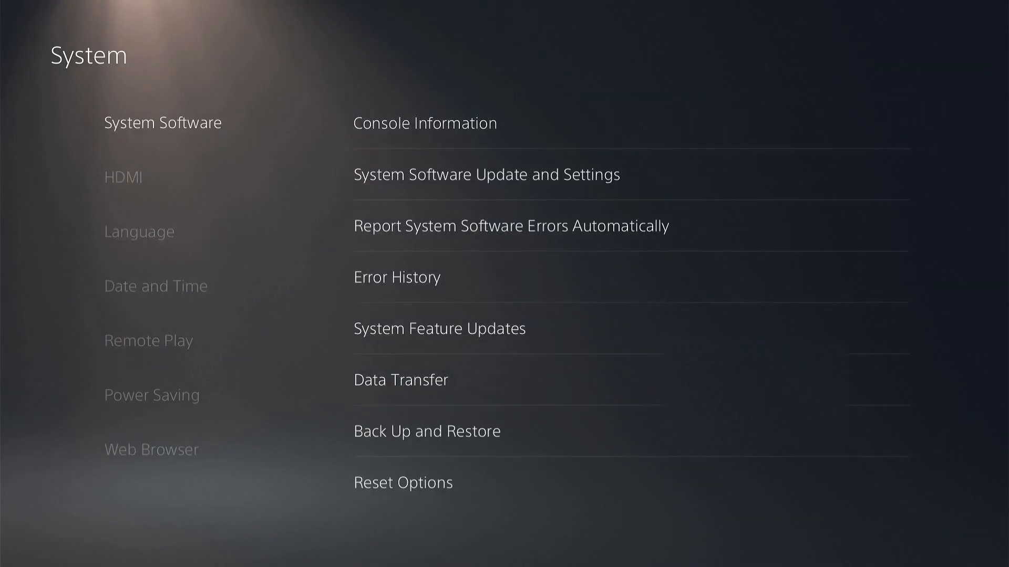
click(424, 123)
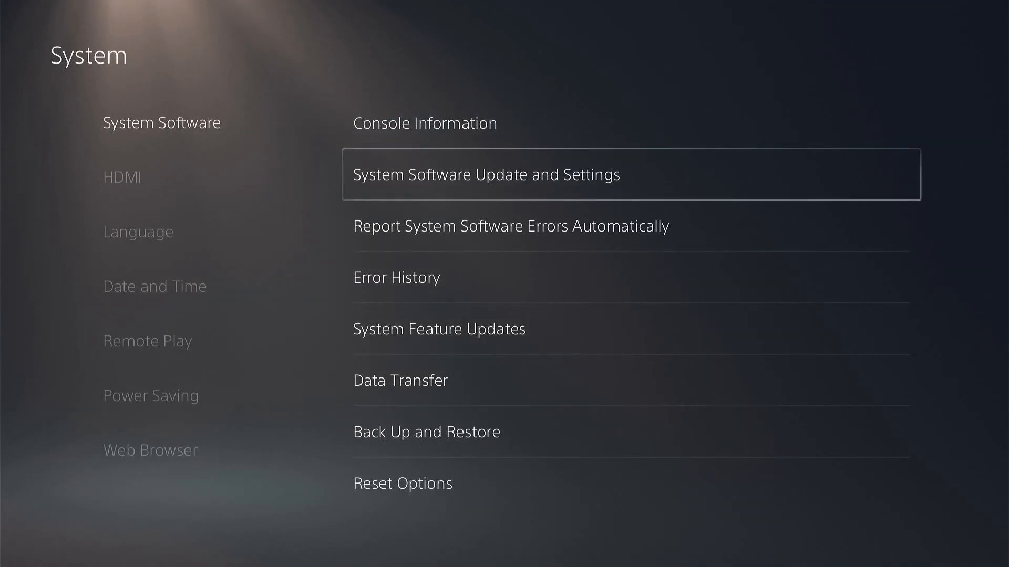
Back out of System to the main Settings category list
click(485, 175)
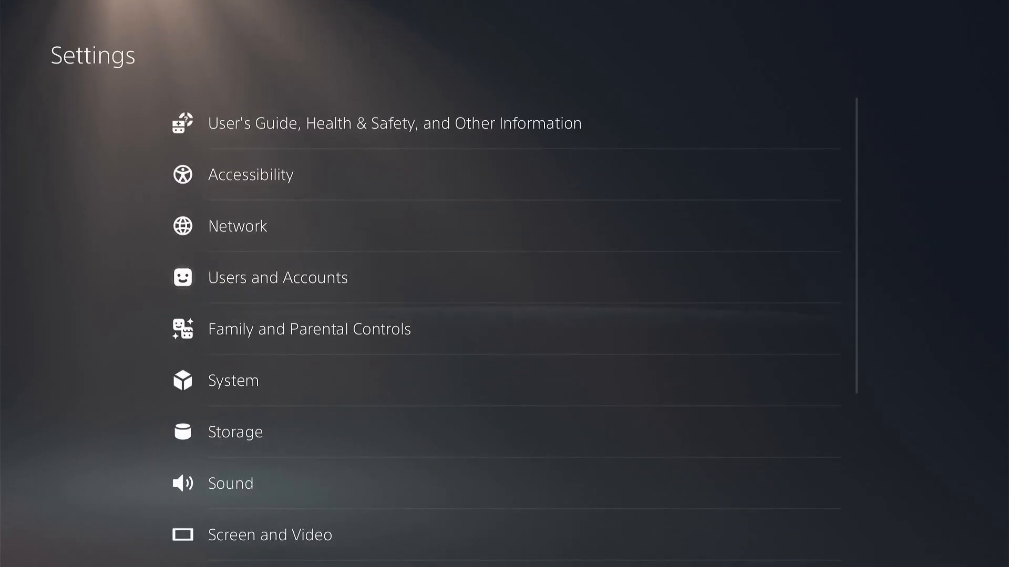
Start Set Up Internet Connection under Network to scan for Wi-Fi networks
click(237, 226)
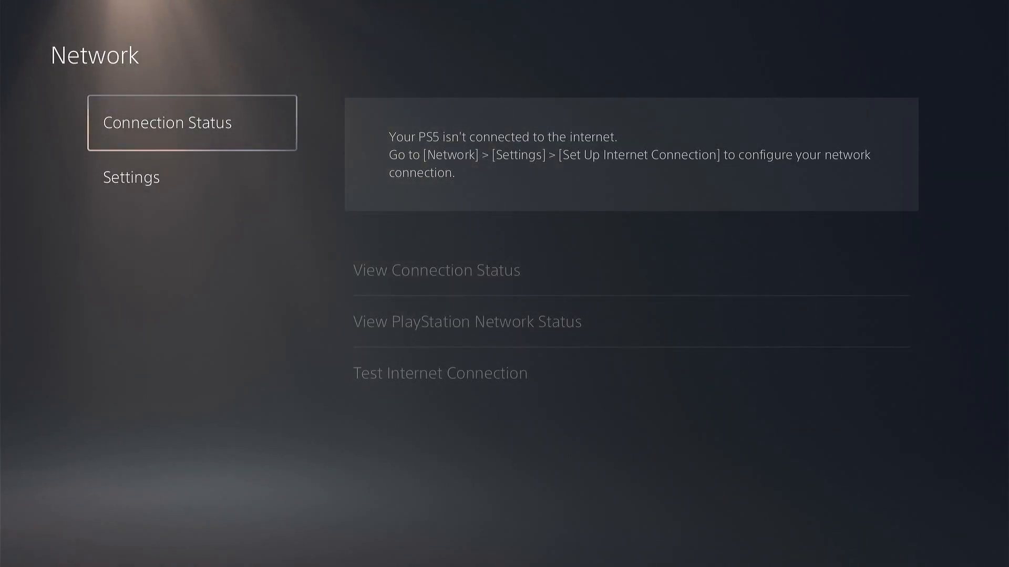
click(131, 177)
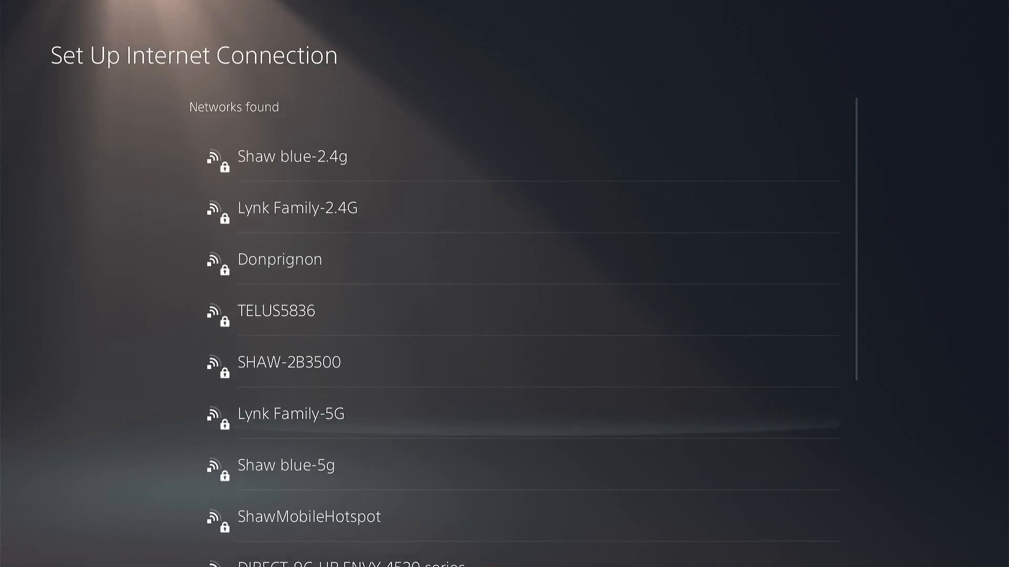
Join Lynk Family-5G with its password and open that connection's Advanced Settings
click(291, 413)
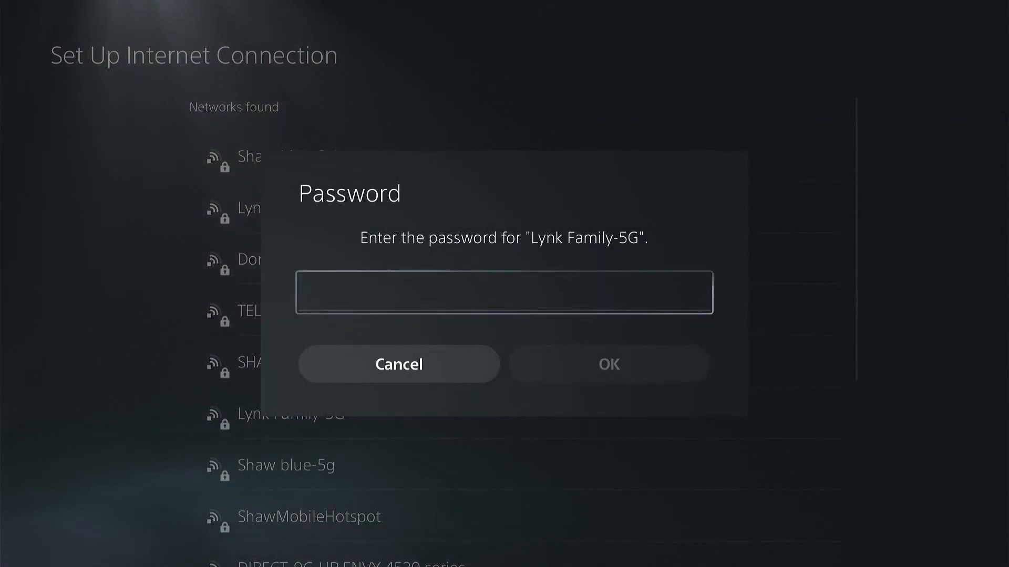
click(503, 292)
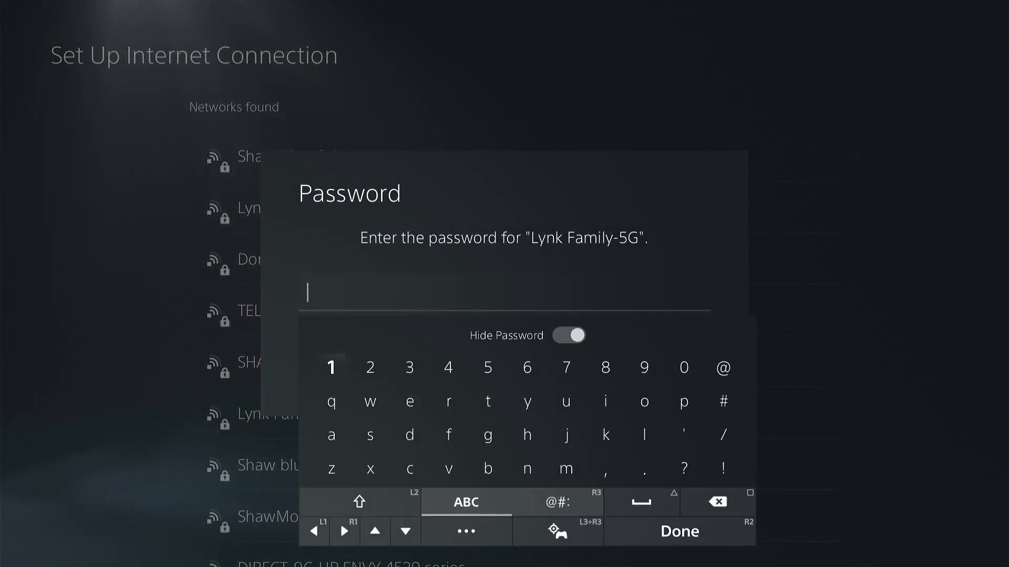
click(643, 368)
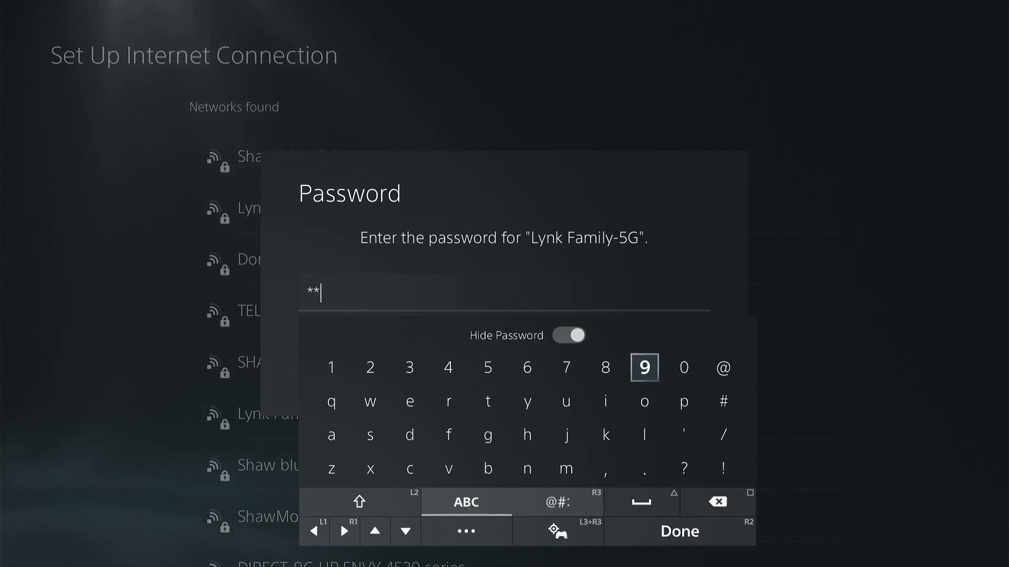
click(370, 367)
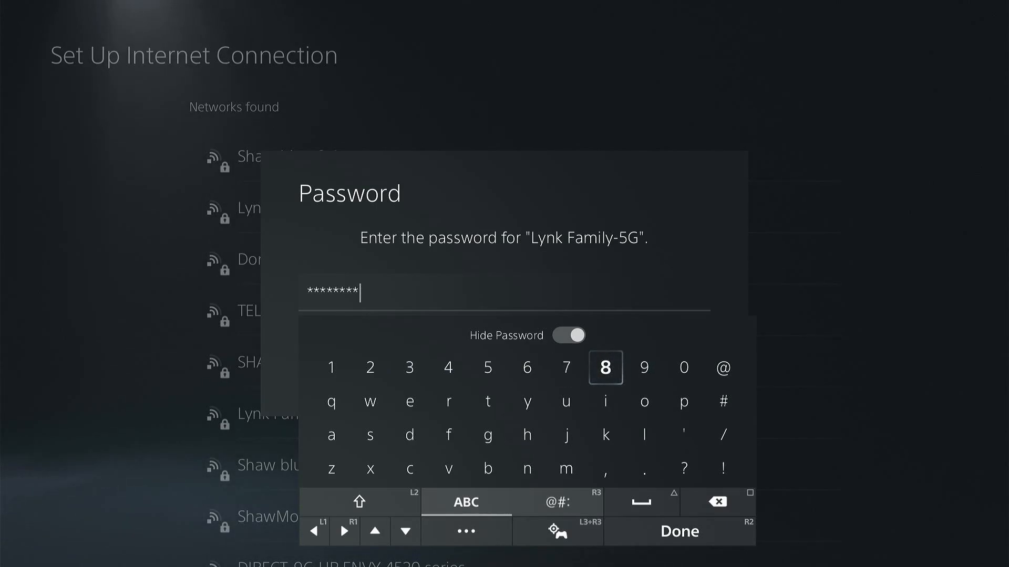
click(605, 368)
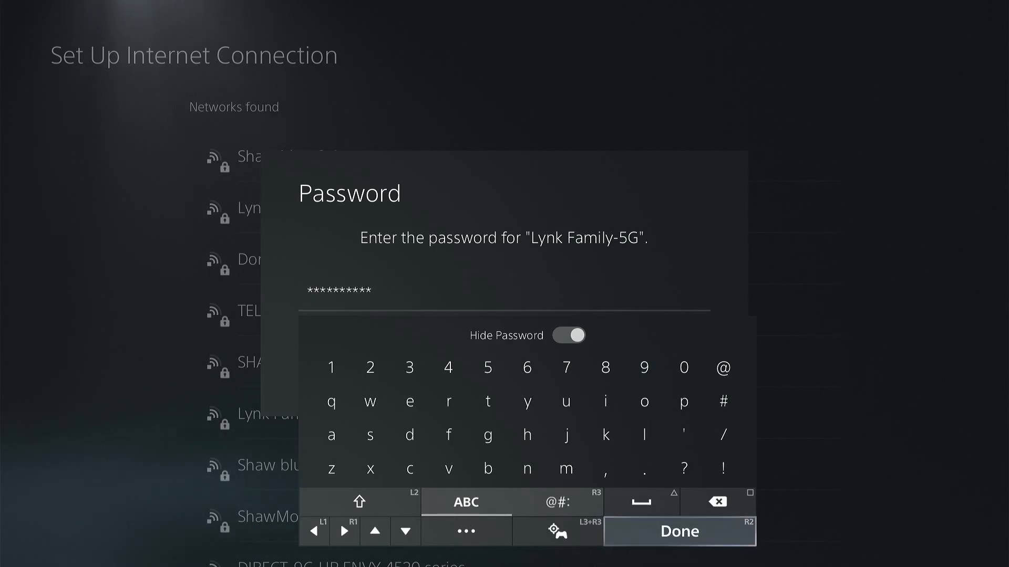
click(679, 531)
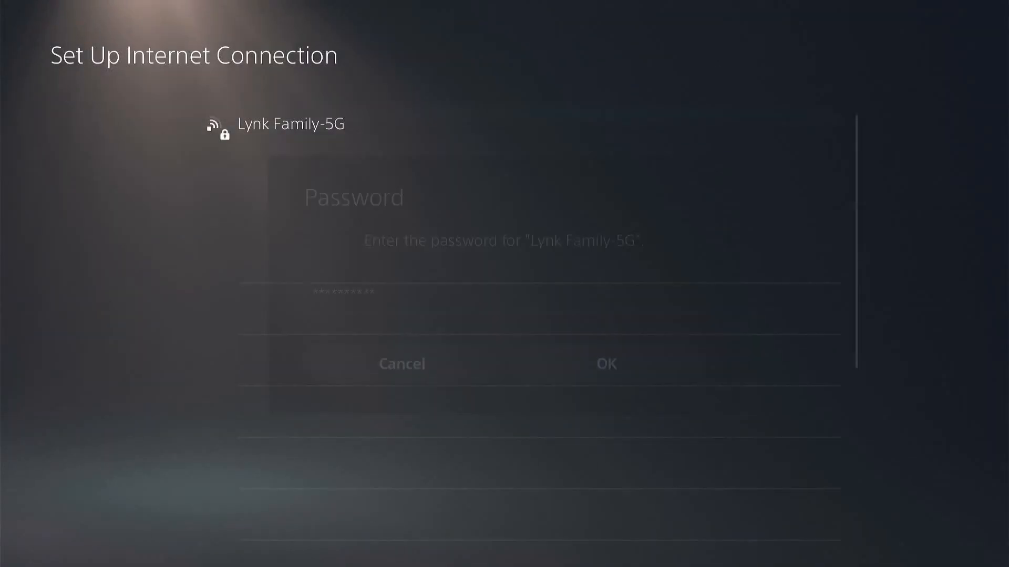
click(605, 363)
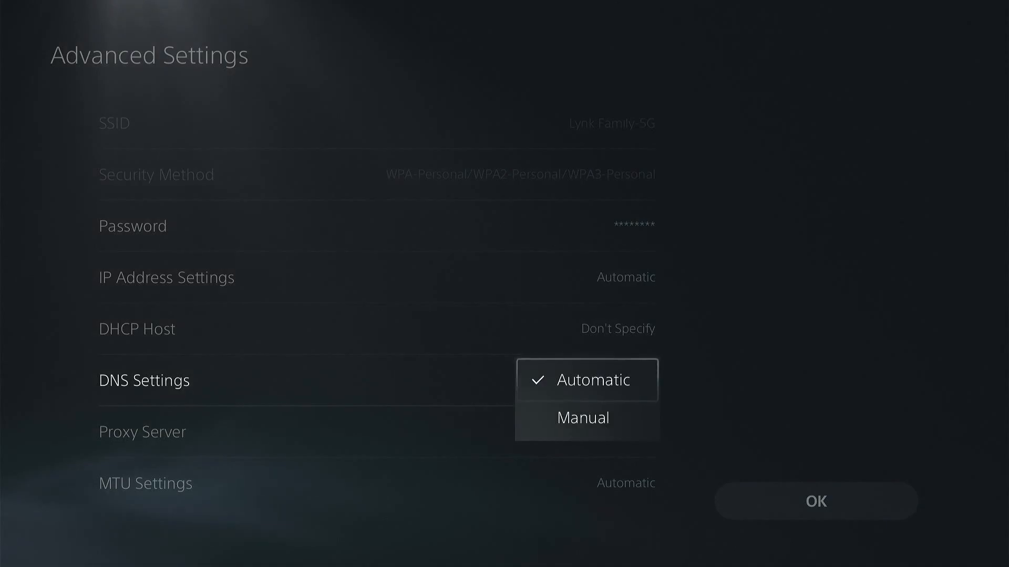
Switch DNS to Manual and enter Primary DNS 165.227.83.145
click(582, 417)
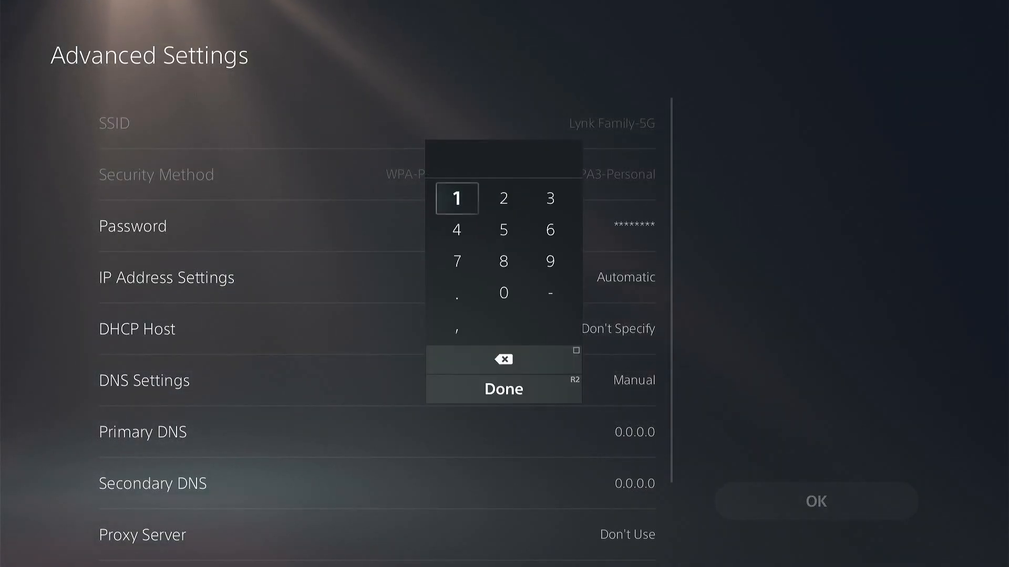
click(504, 293)
text(165.227.83.14)
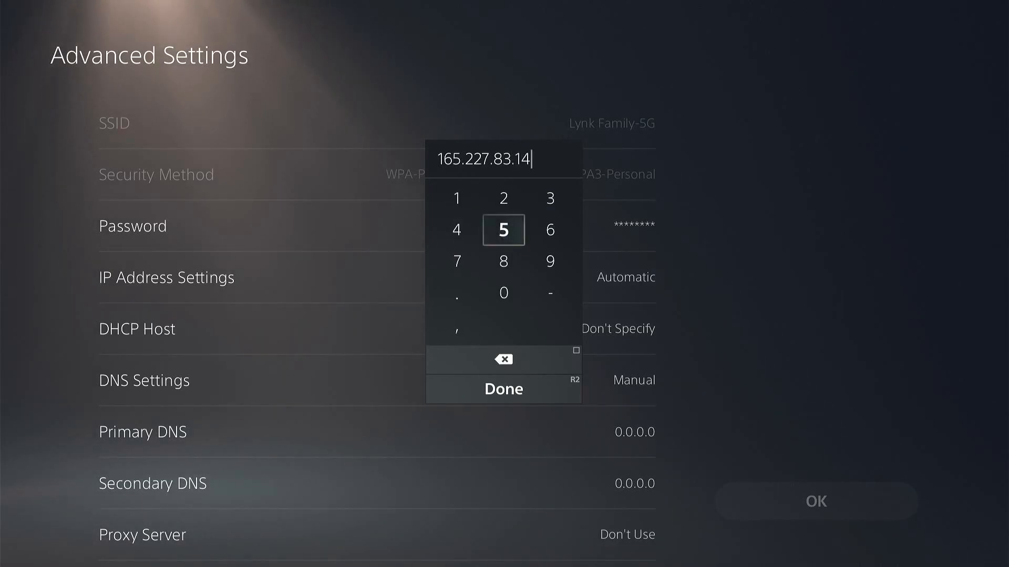
click(504, 389)
text(1)
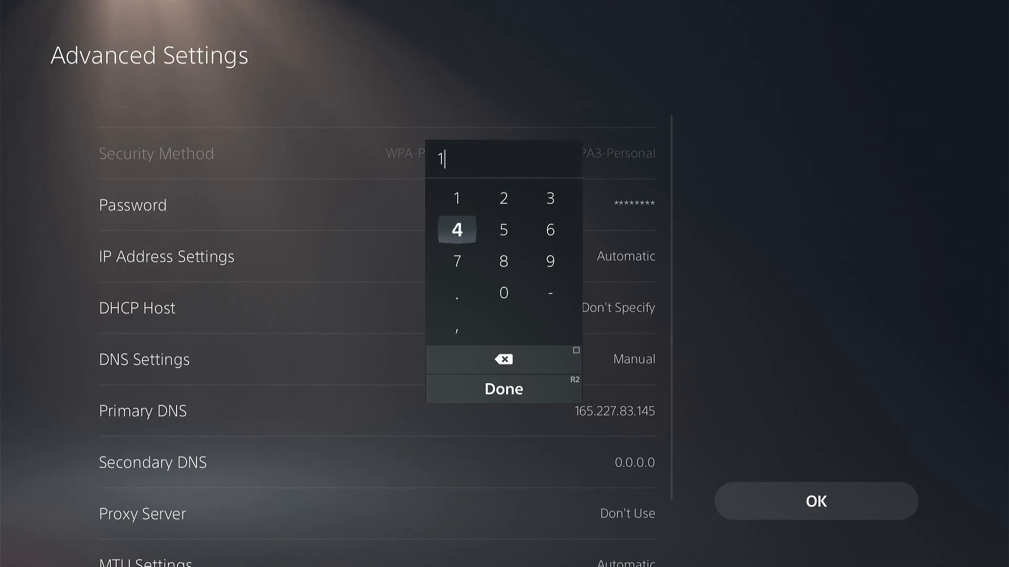
Enter Secondary DNS 192.241.221.79 and confirm the manual DNS settings
click(503, 229)
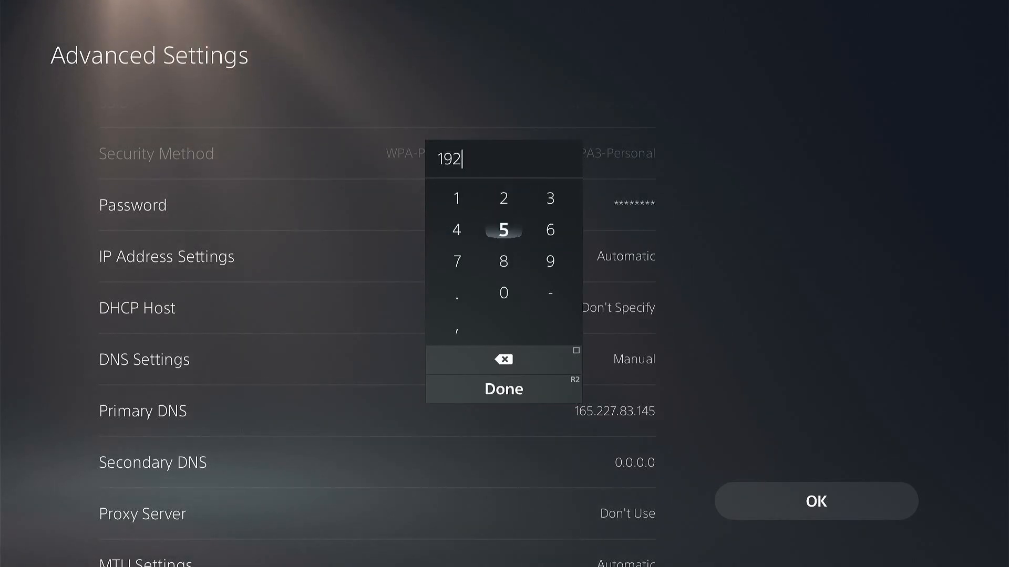
click(456, 293)
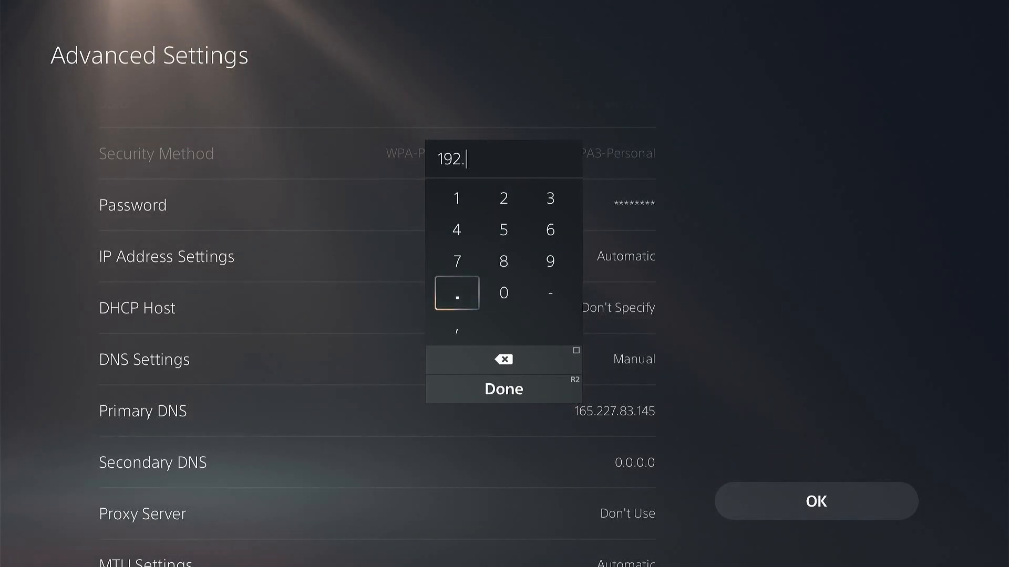
mouse_move(550, 198)
text(241)
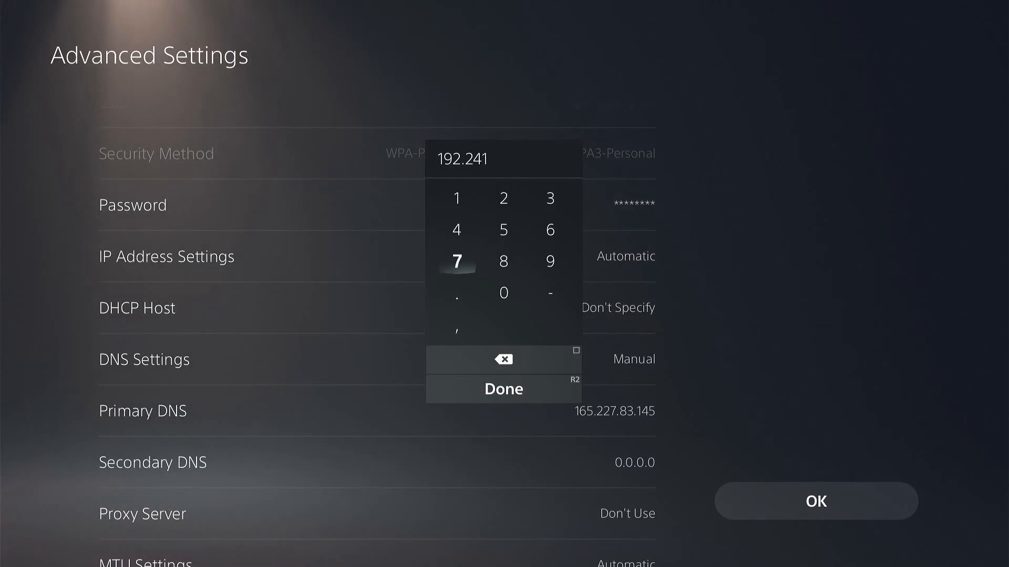
click(456, 292)
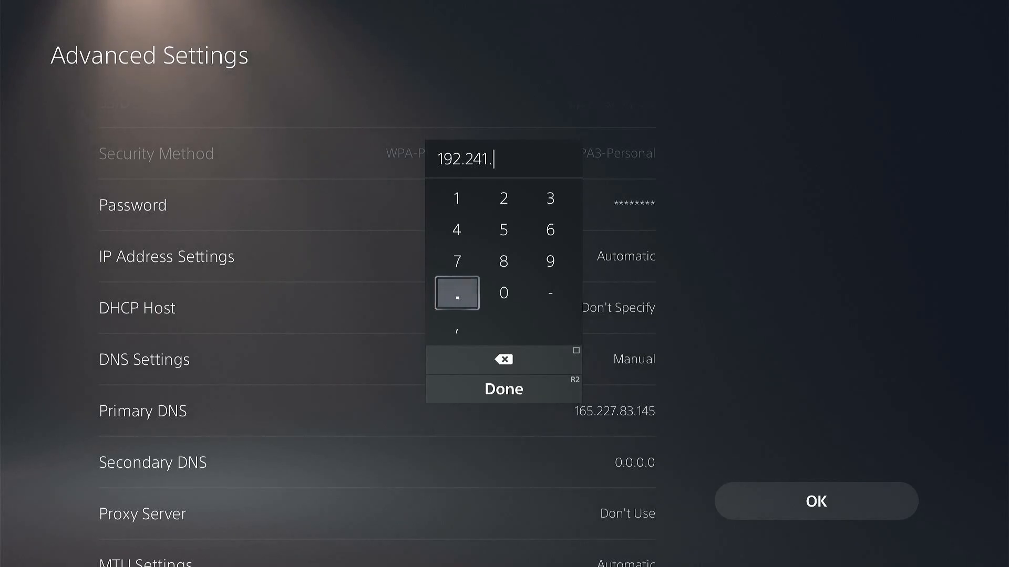
mouse_move(503, 198)
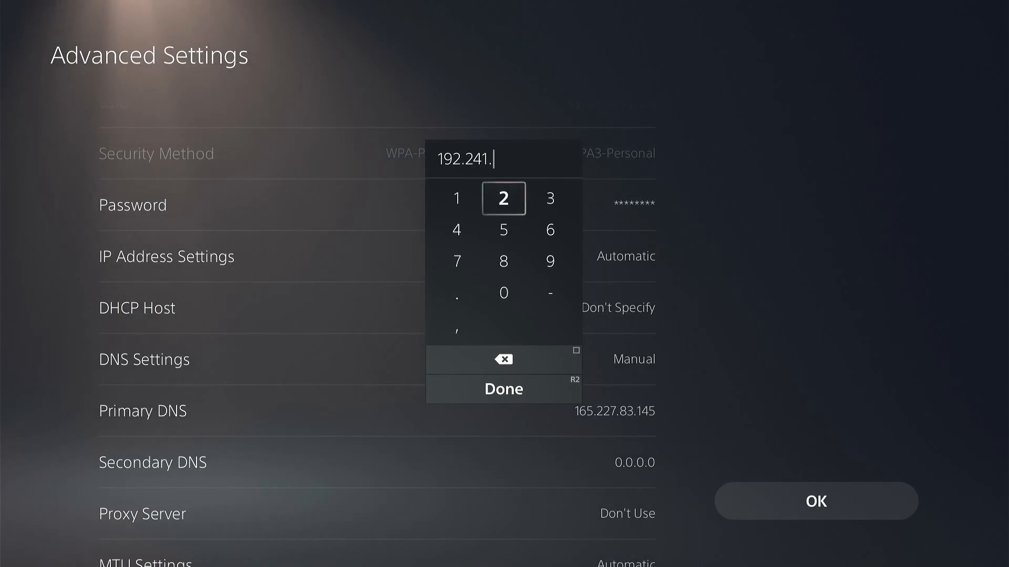
text(221.)
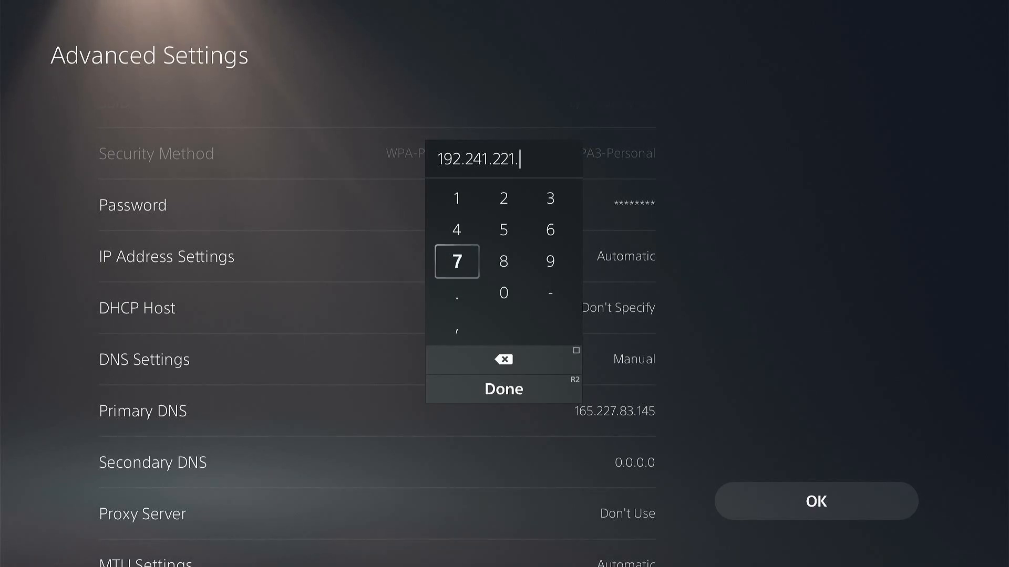
text(79)
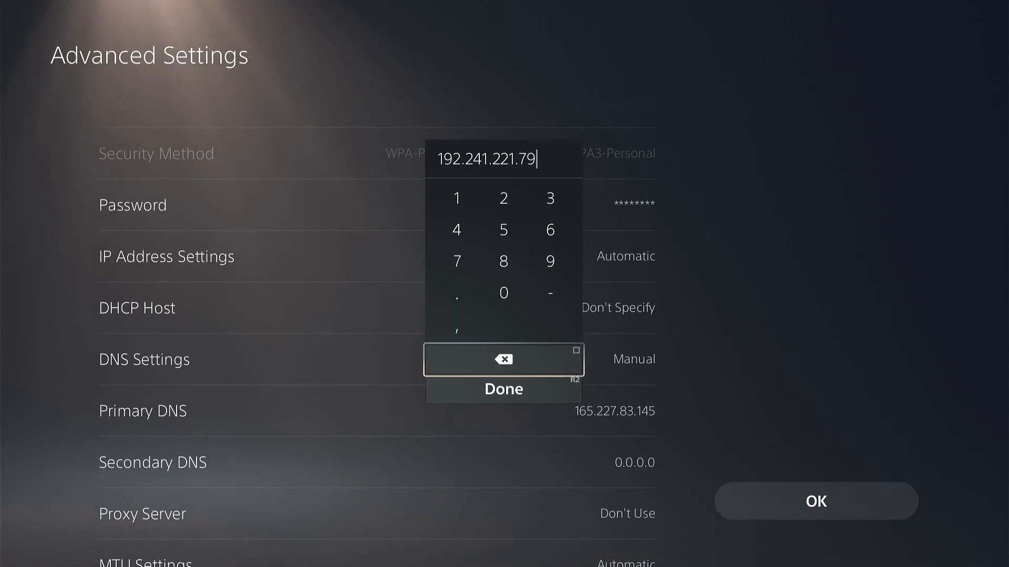
click(503, 390)
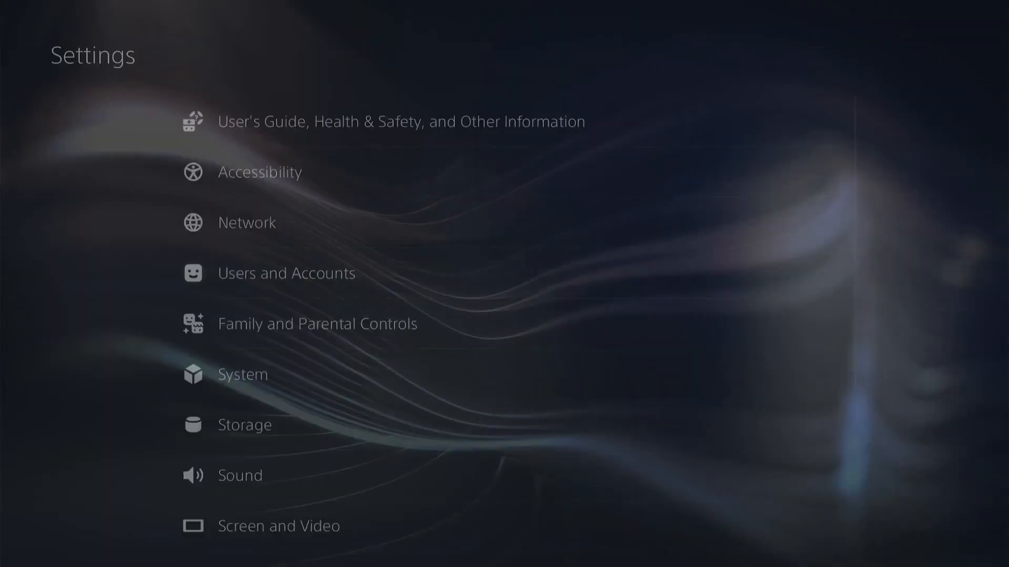
Check the empty Notifications panel from Control Center, then reopen Settings
key(Escape)
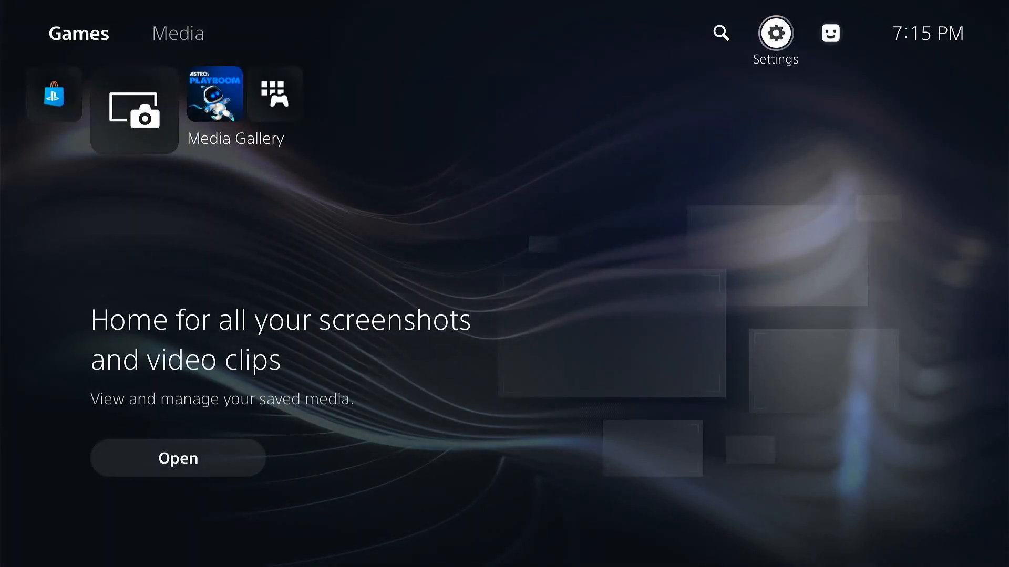
key(PS)
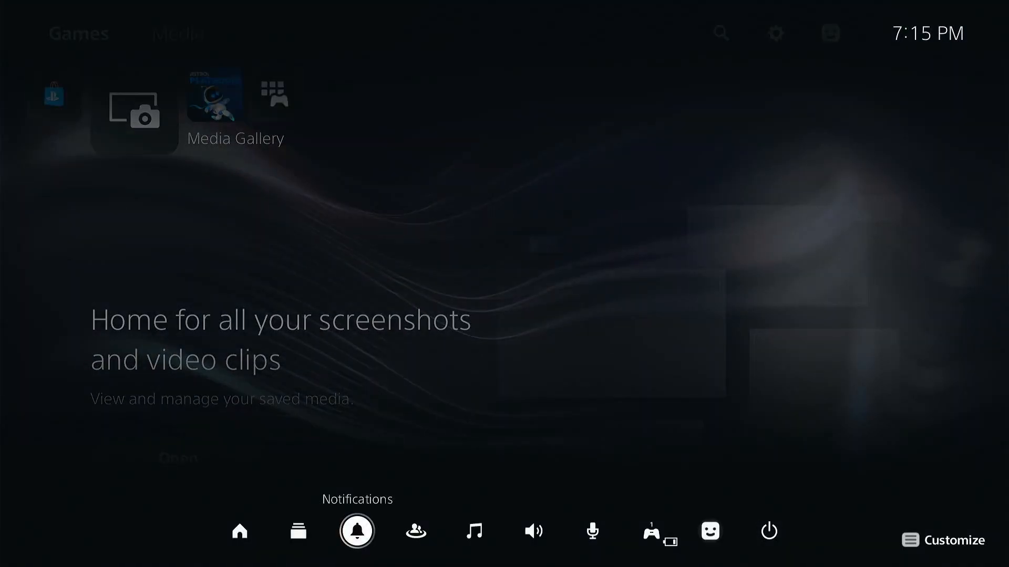
click(355, 531)
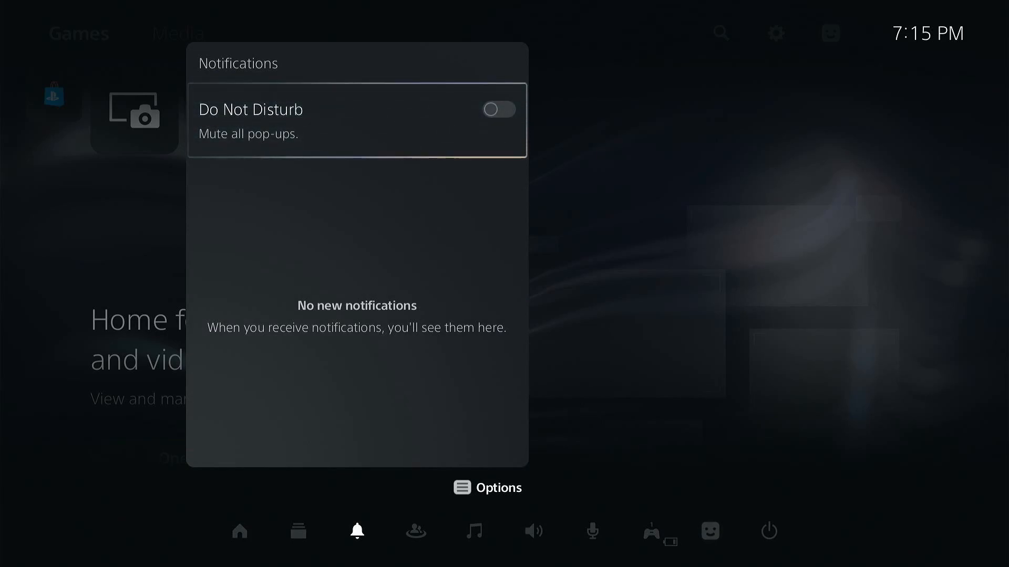
click(357, 531)
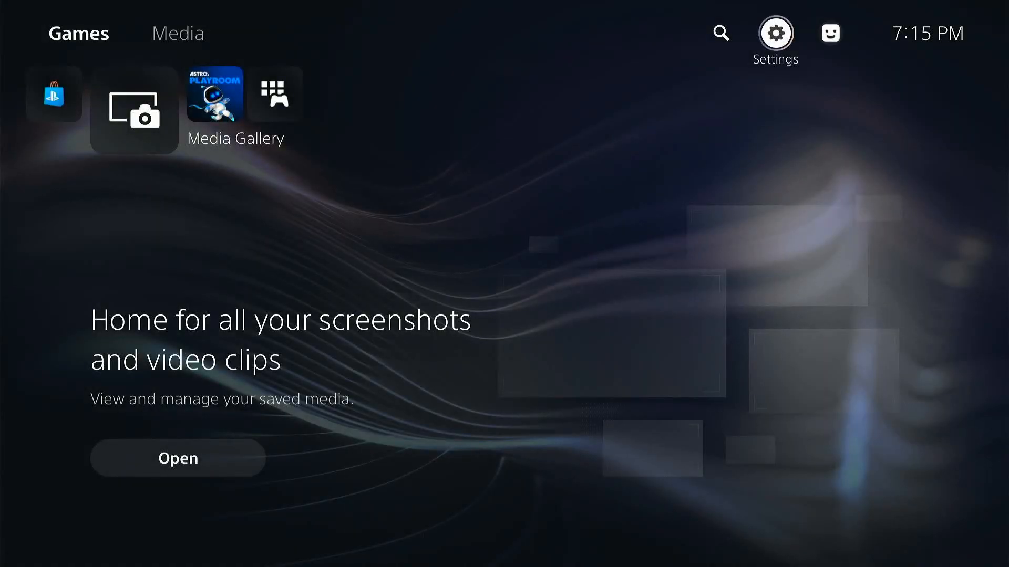
click(774, 33)
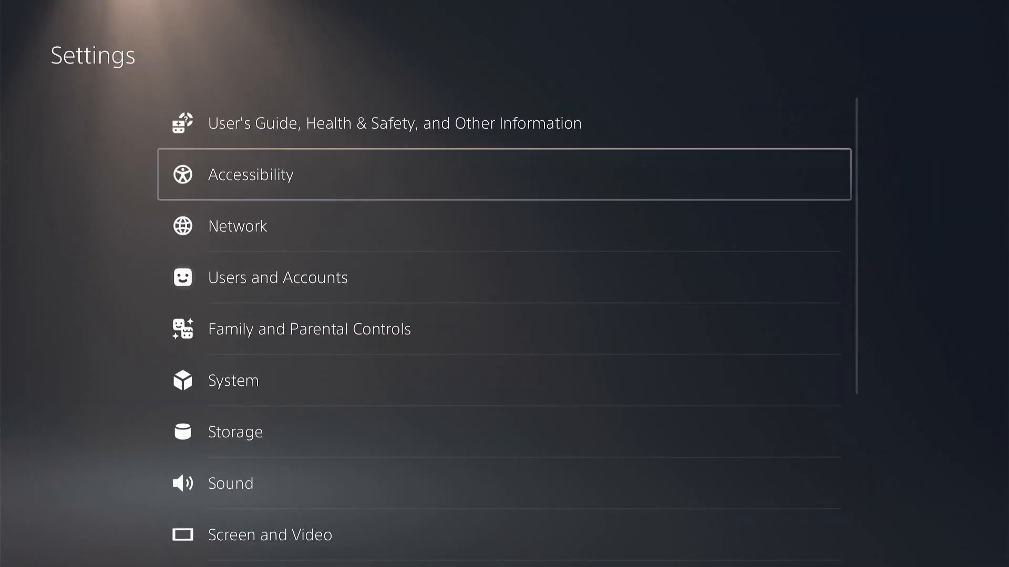
Open User's Guide, Health & Safety to load the Exploit Host category page
click(395, 123)
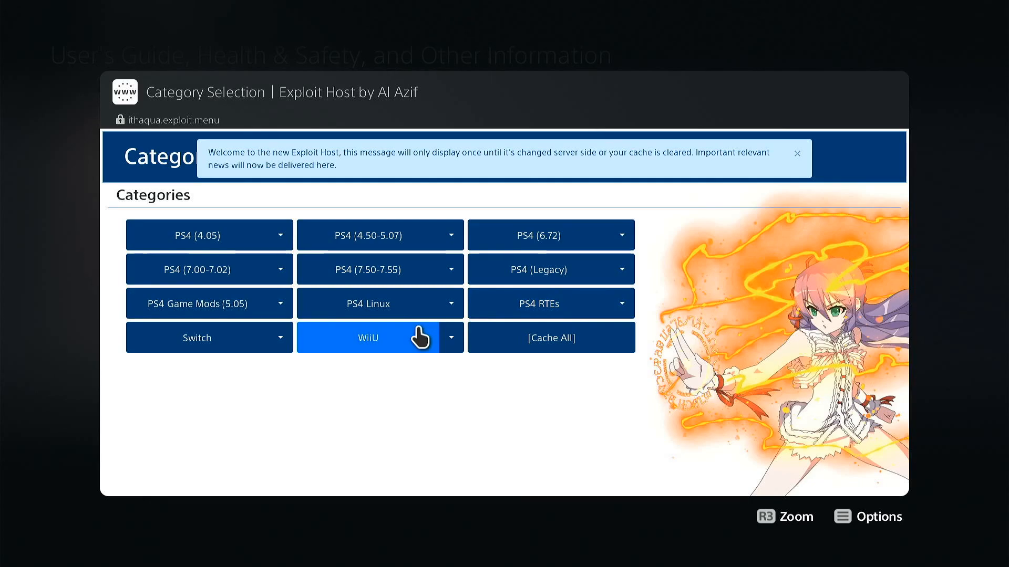
click(868, 515)
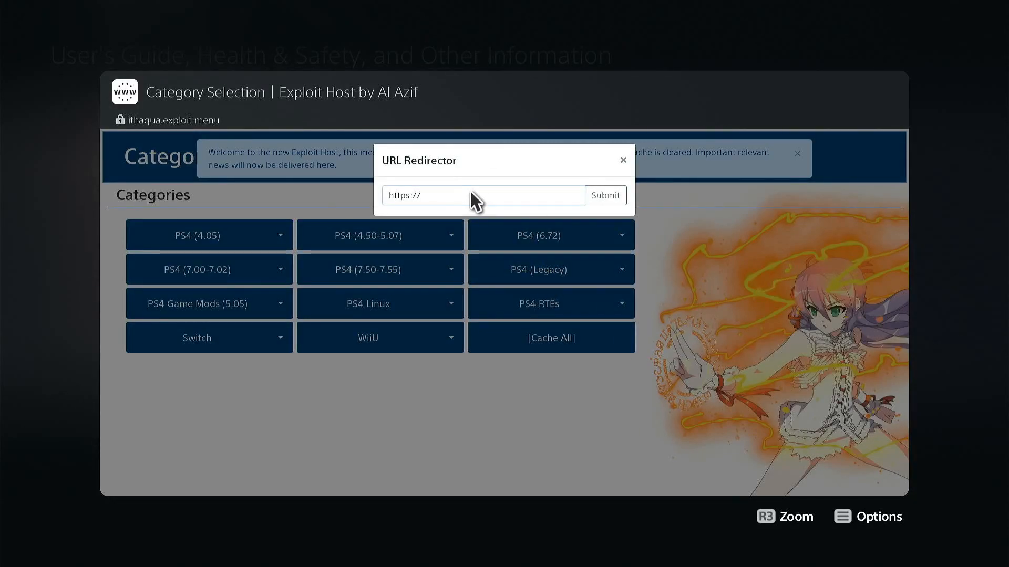
Enter youtube.com in the URL Redirector and submit it
click(479, 195)
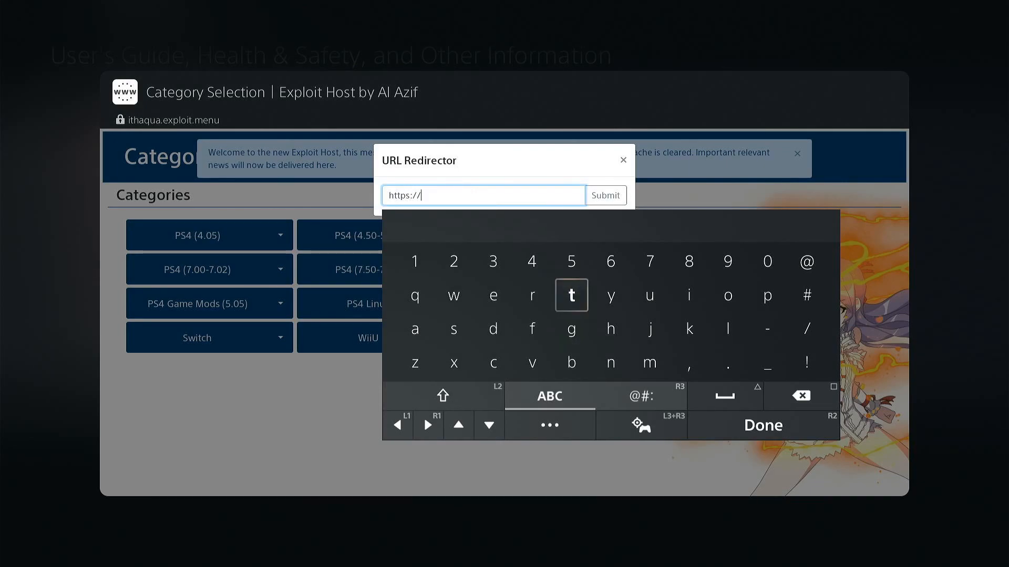
click(610, 295)
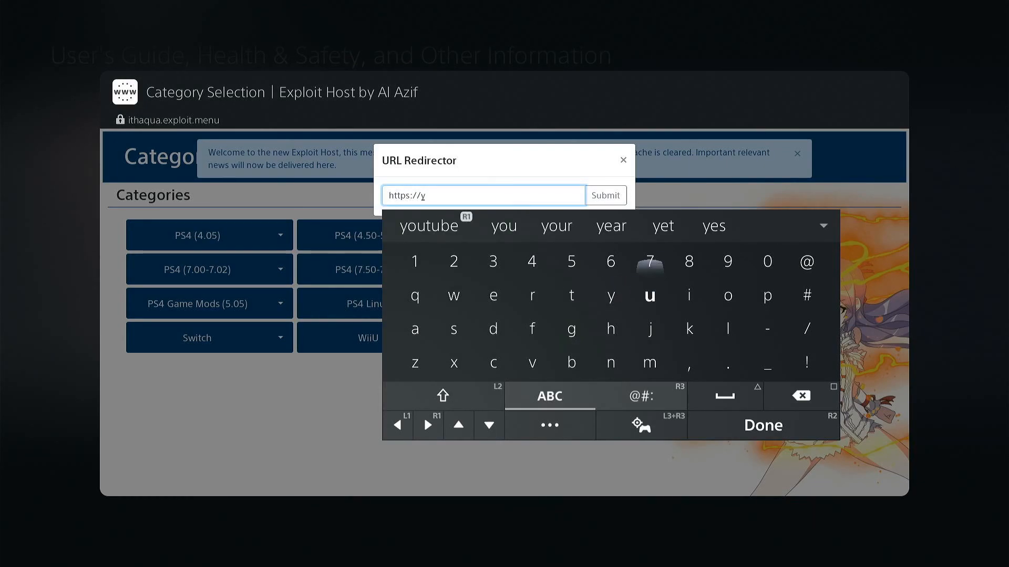
click(428, 226)
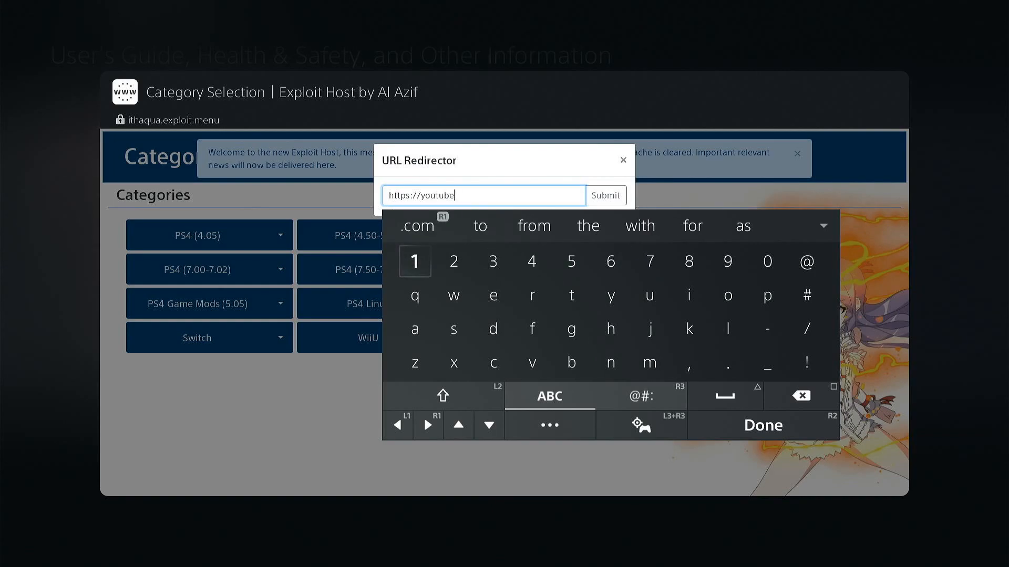
click(417, 225)
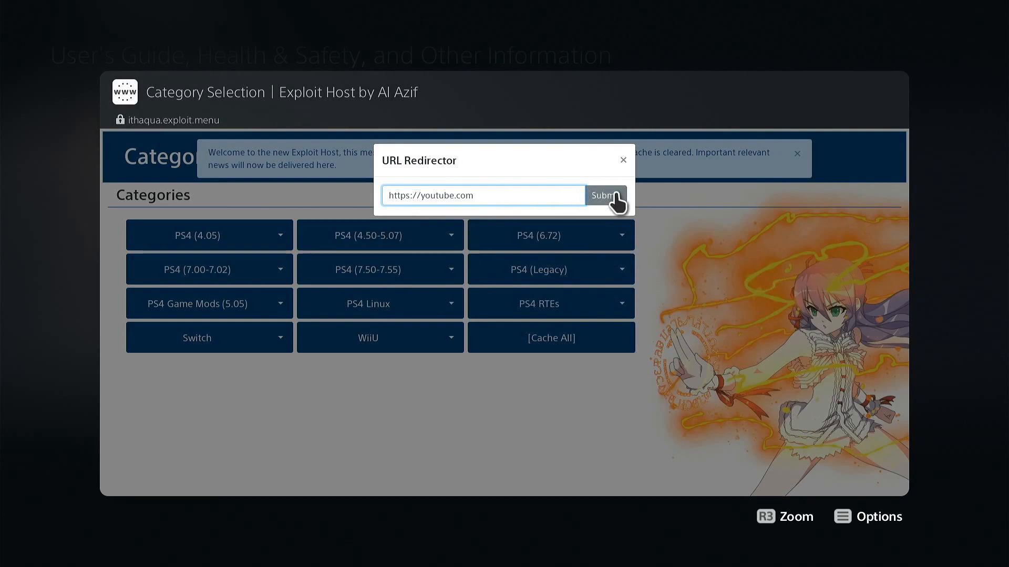
click(604, 195)
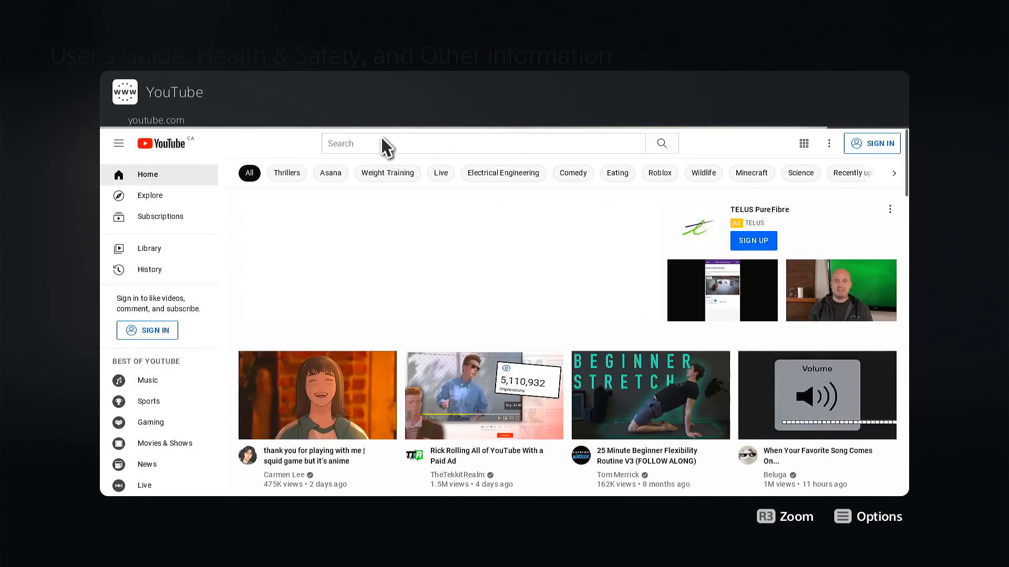
Search YouTube for 'Echo stretch' and open the channel's Testing Webkit For Playstation 4 video
click(481, 143)
text(Echo stretch)
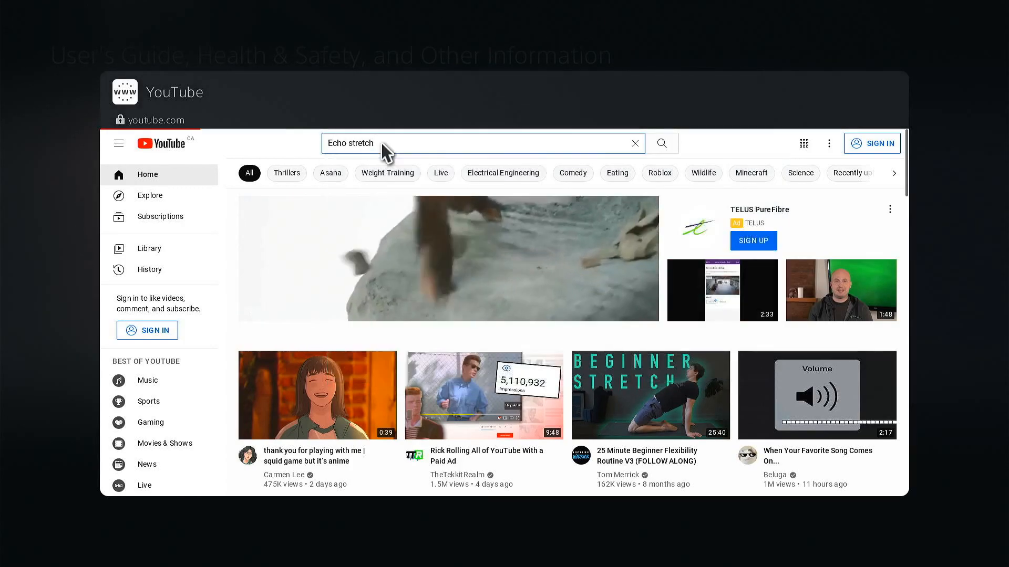
click(661, 143)
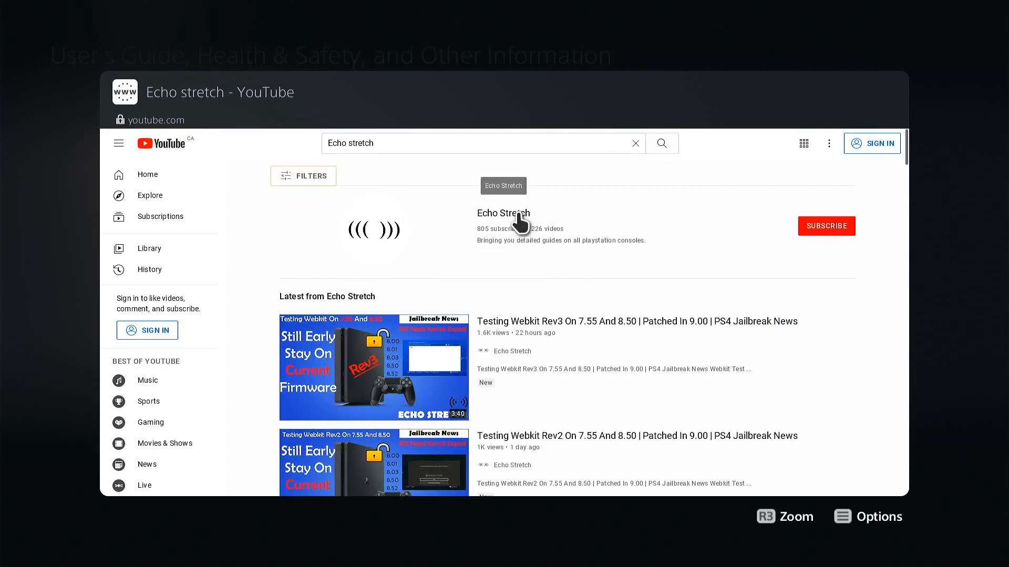
click(503, 213)
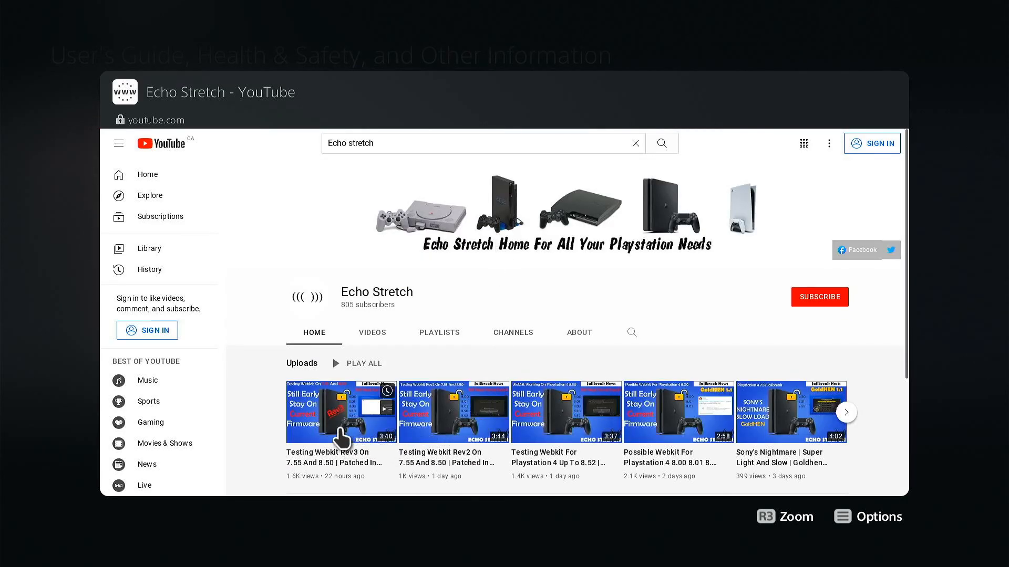
mouse_move(564, 438)
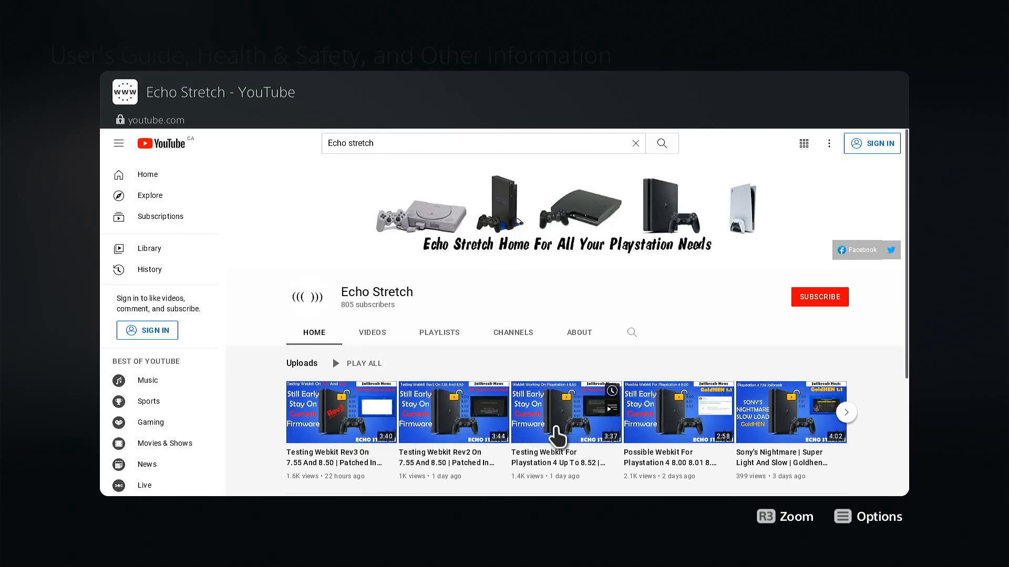
click(565, 412)
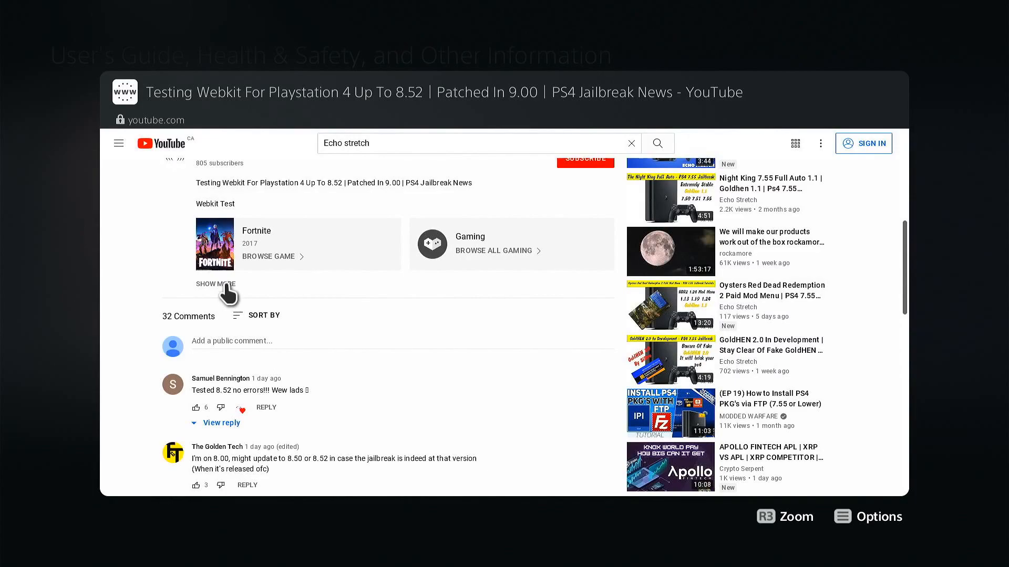
Expand the video description and follow the nazky.github.io Webkit Test link
click(216, 283)
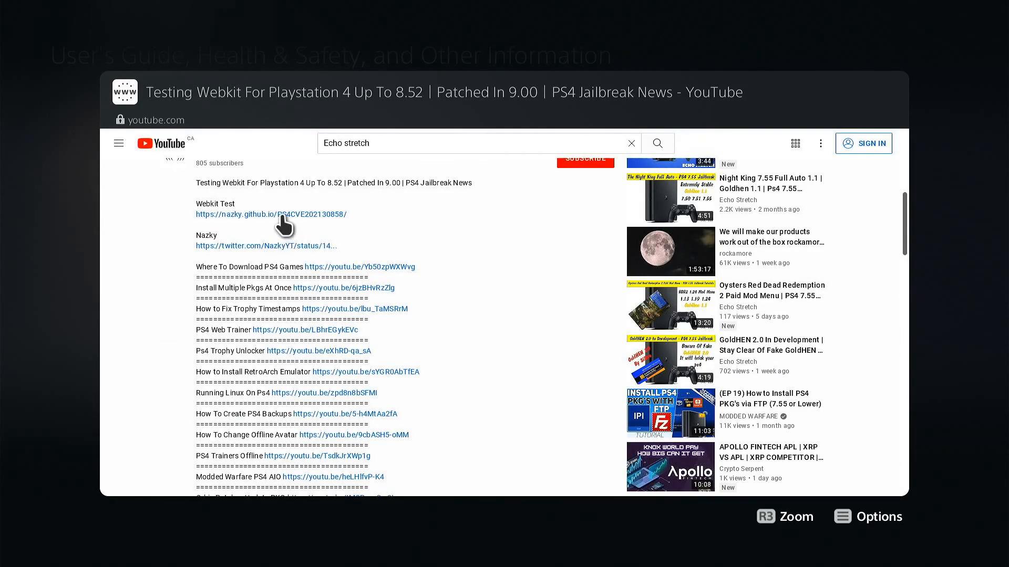
click(265, 215)
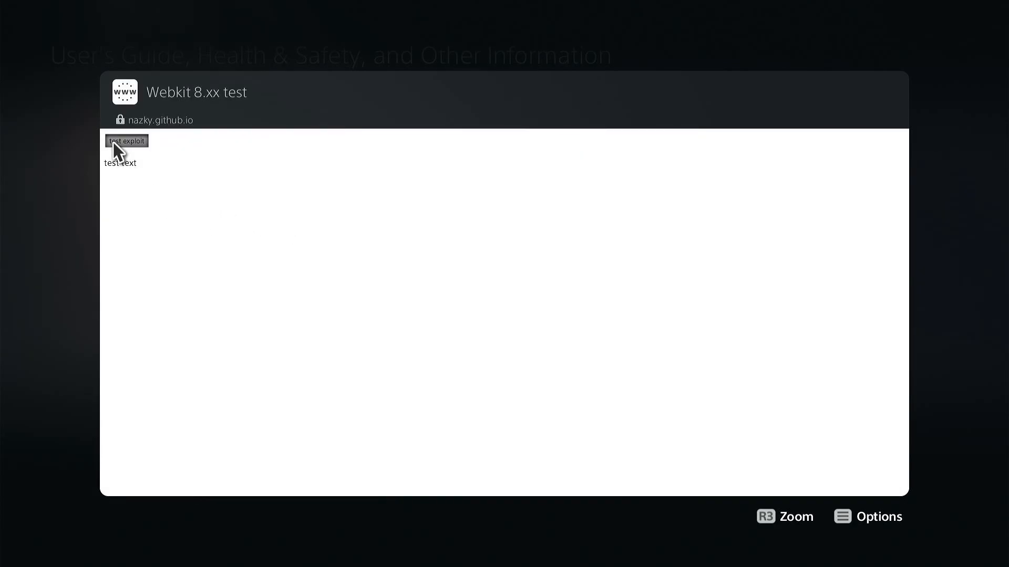
Run the Webkit 8.xx test, dismiss the memory error, and return to YouTube results
click(126, 141)
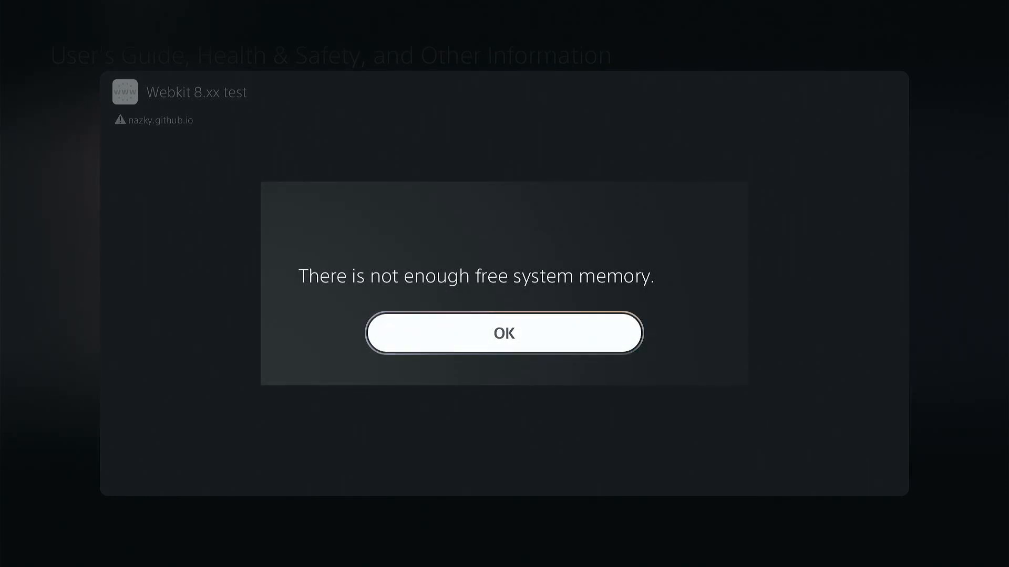
click(504, 333)
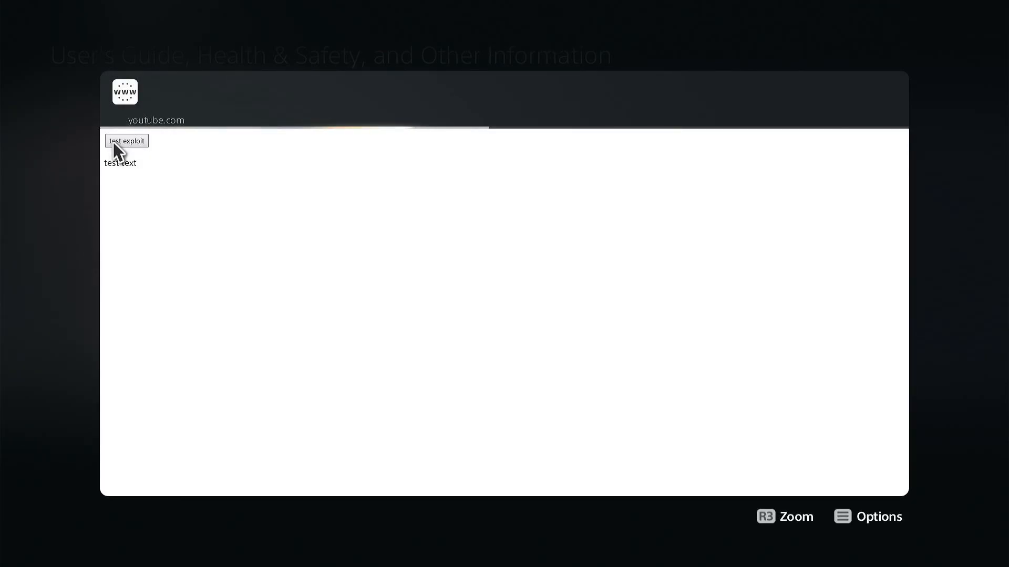
click(126, 141)
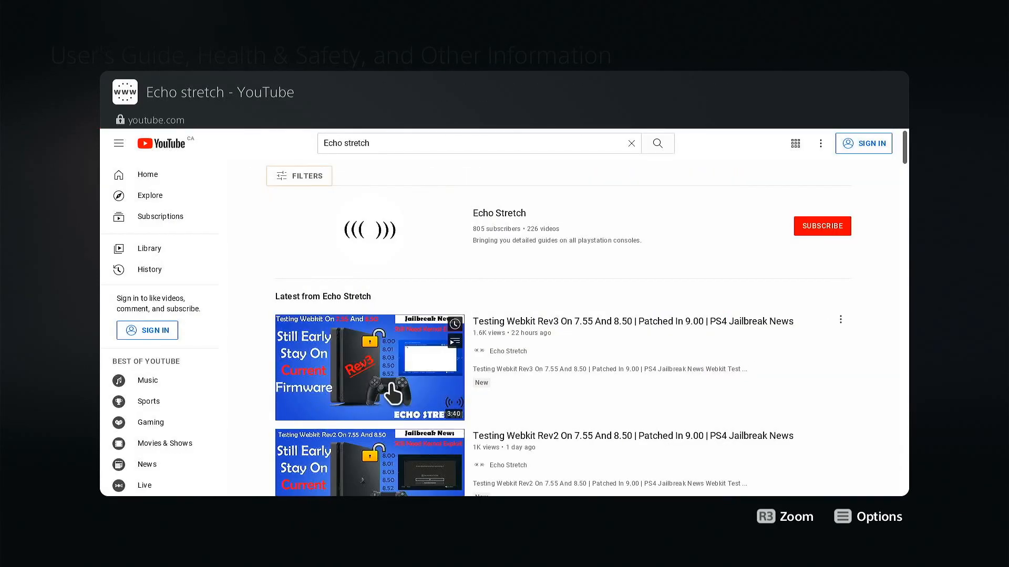
Open the Testing Webkit Rev3 video and follow its kameleonreloaded Webkit Test link
scroll(down, 3)
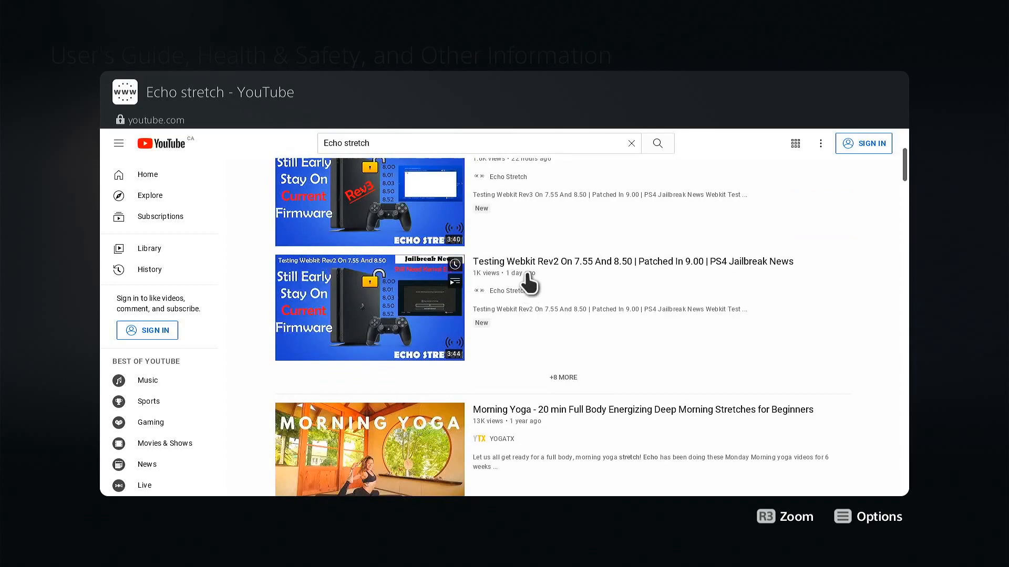
click(507, 290)
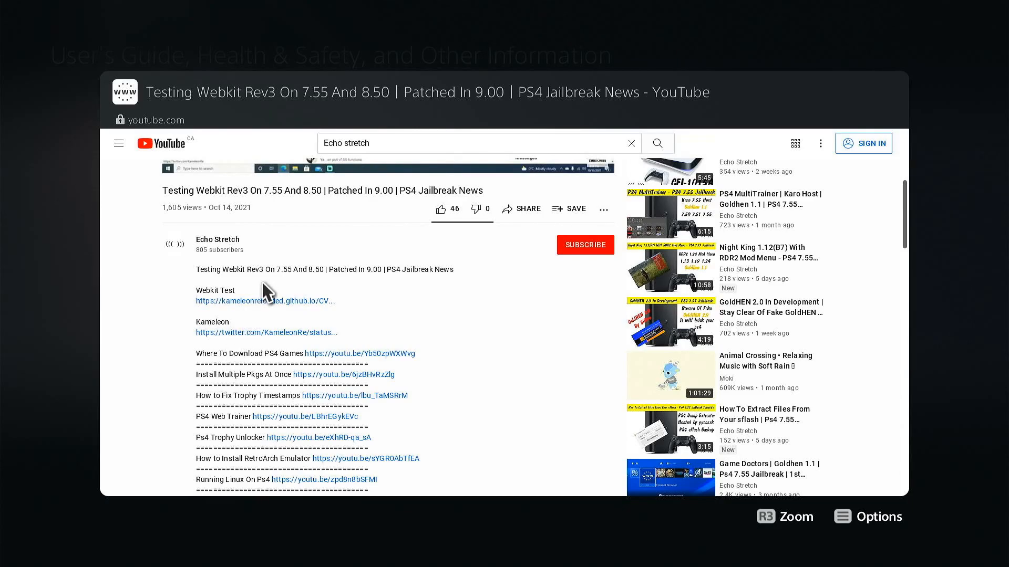
mouse_move(264, 316)
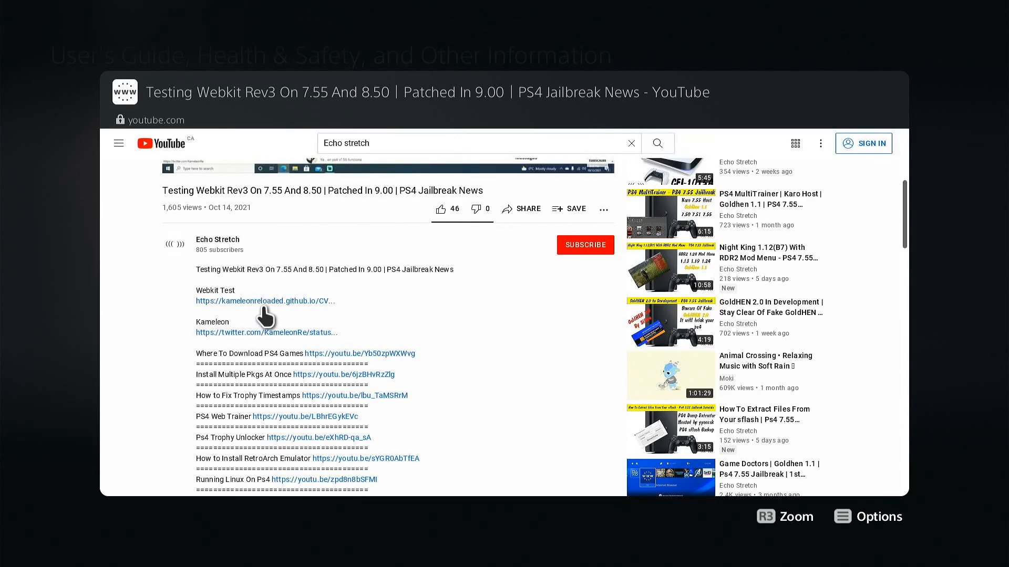
click(264, 300)
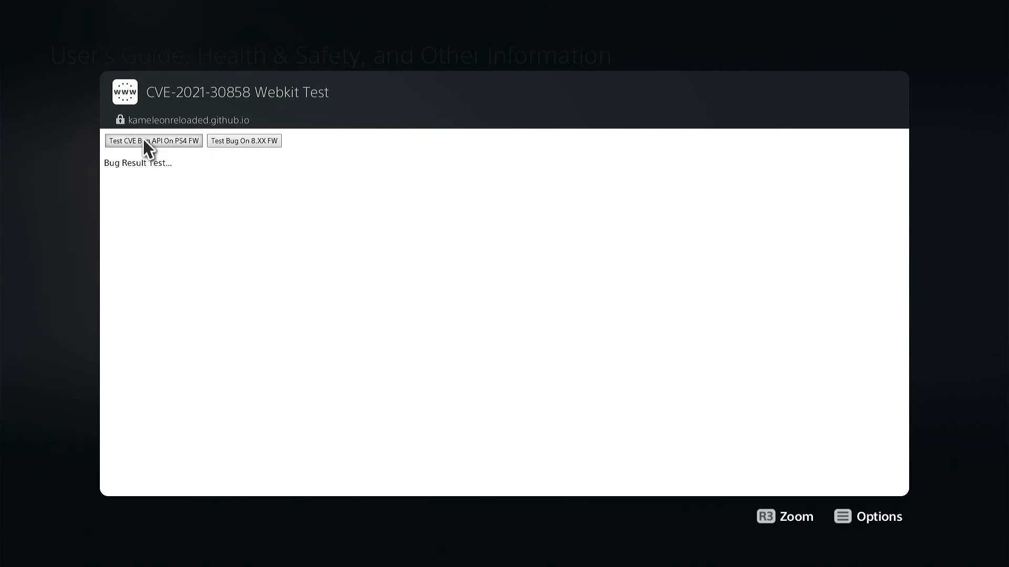
Run Test CVE Bug API On PS4 FW, acknowledging the FontFaceSet() and FontFace() availability messages
click(153, 140)
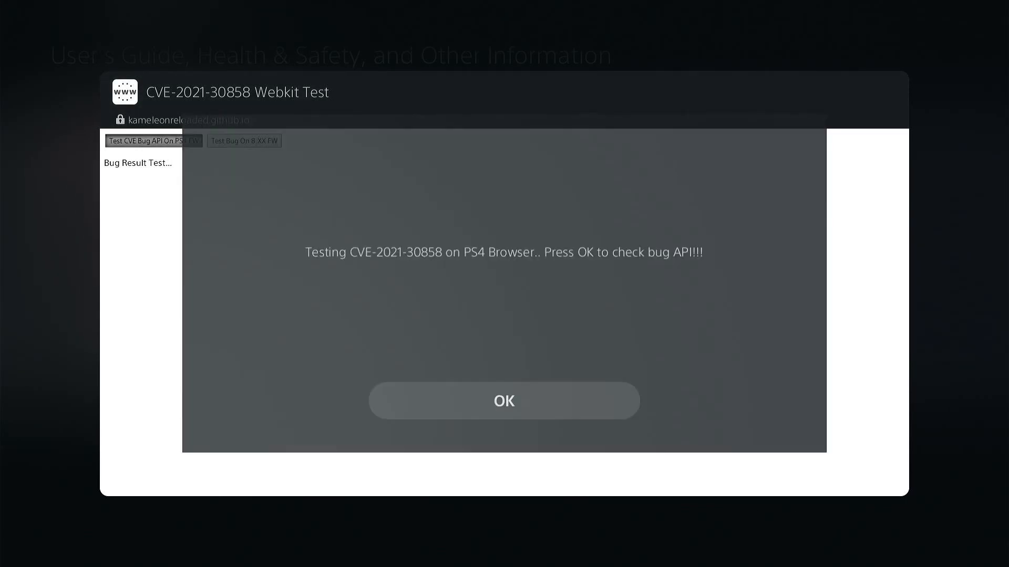
click(504, 400)
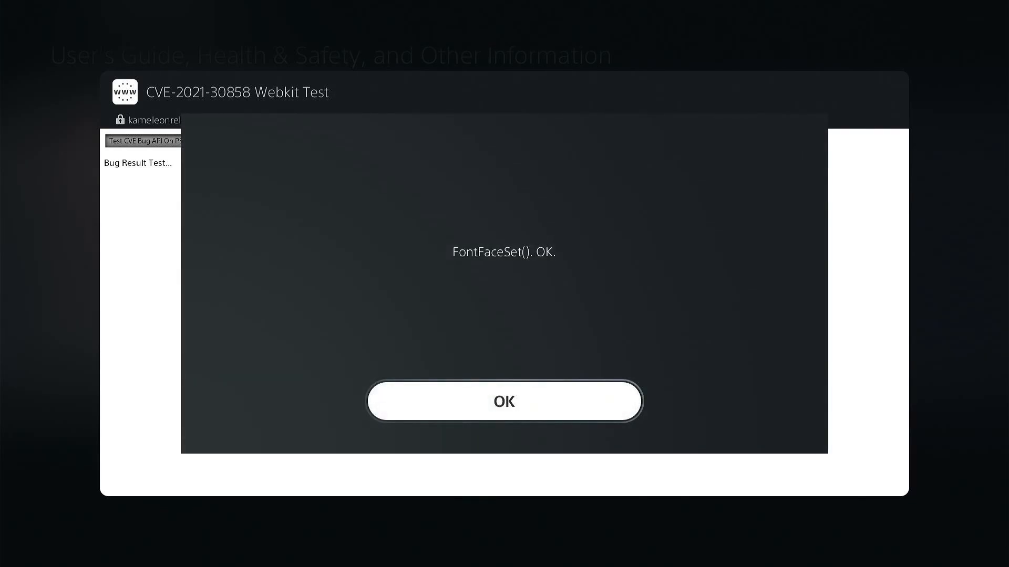
click(504, 401)
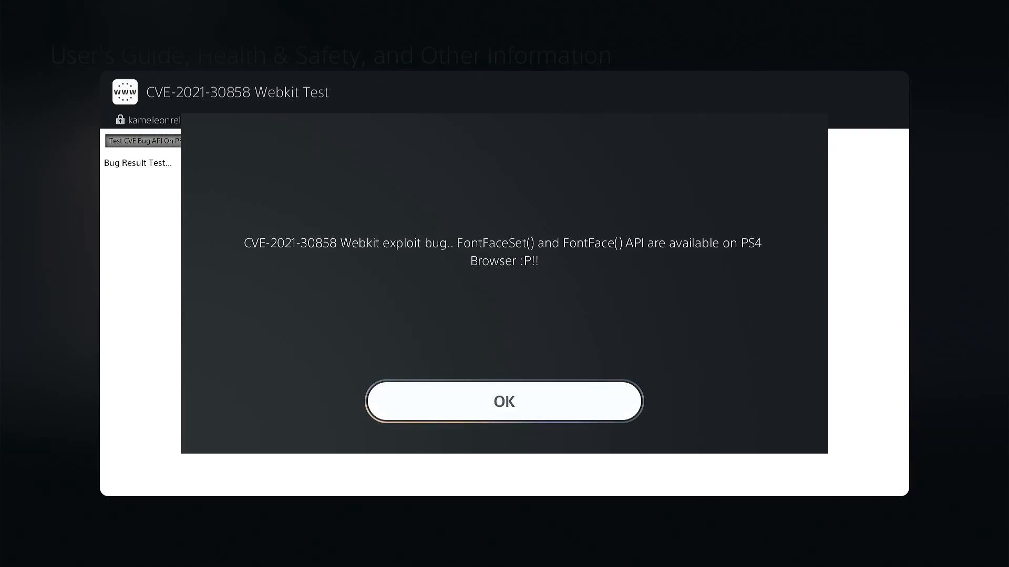
click(504, 401)
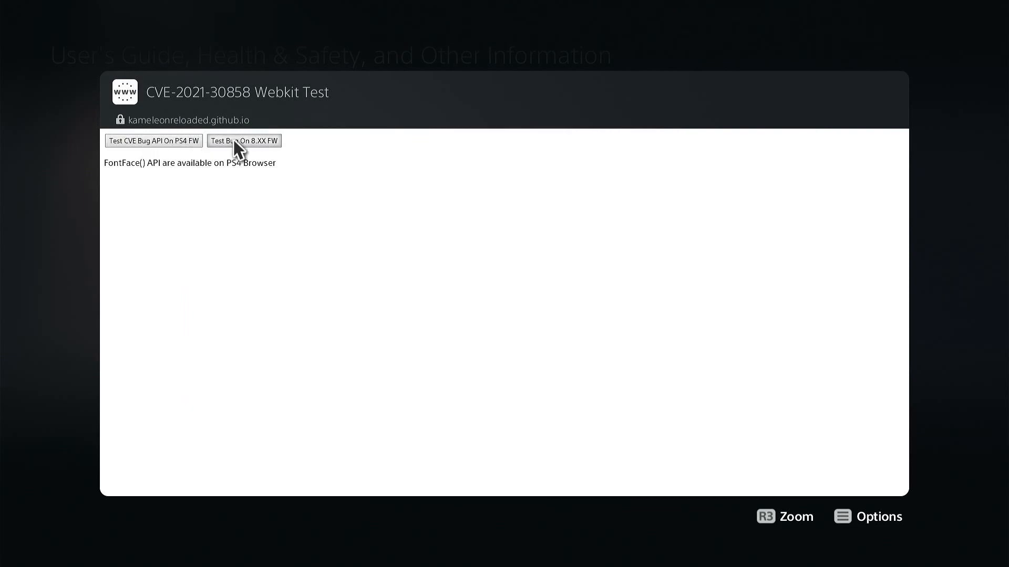
Run Test Bug On 8.XX FW, dismiss the Rev3 and memory-error messages, and return to Exploit Host
click(243, 140)
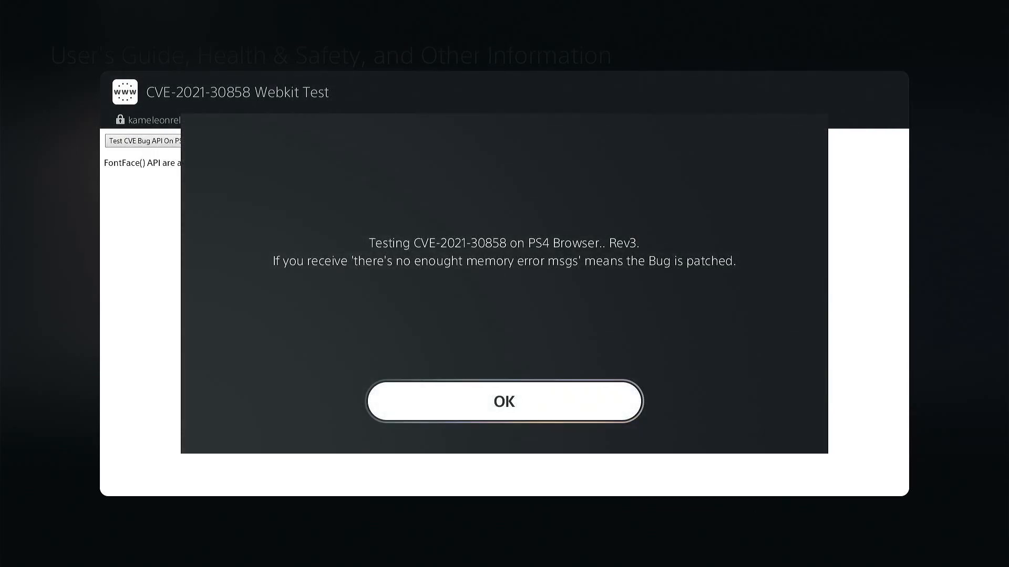
click(504, 401)
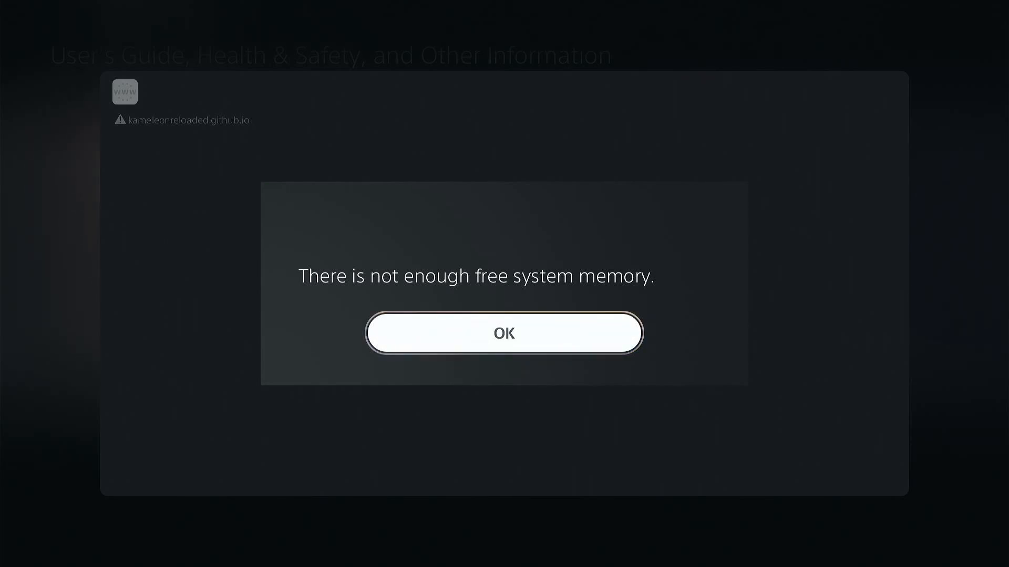
click(504, 333)
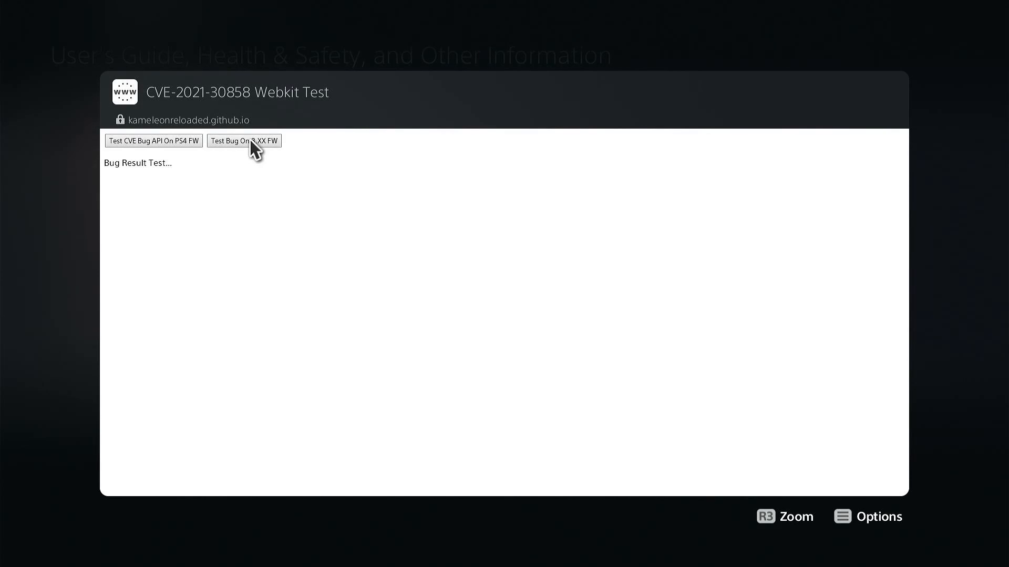
click(244, 140)
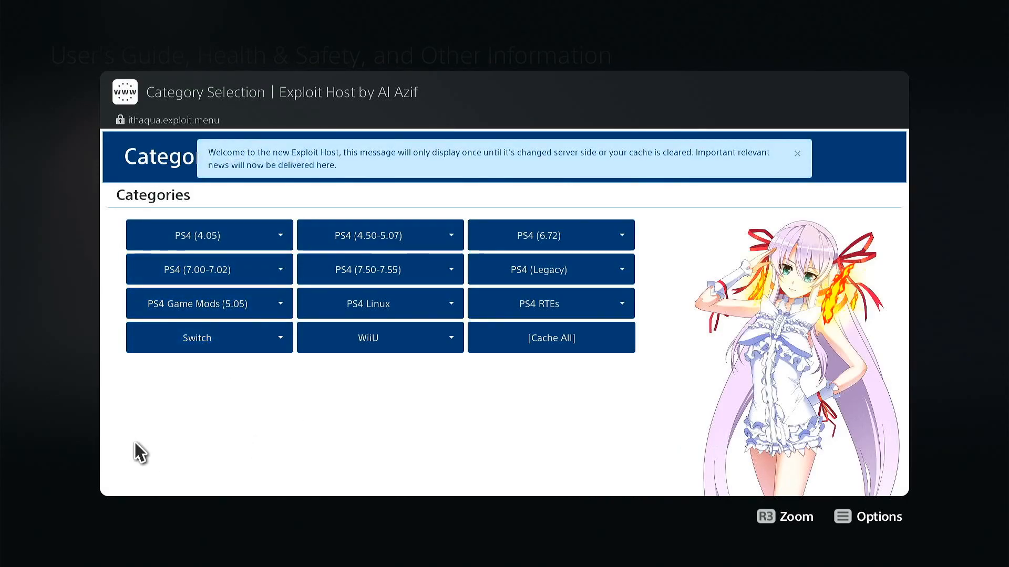
mouse_move(149, 198)
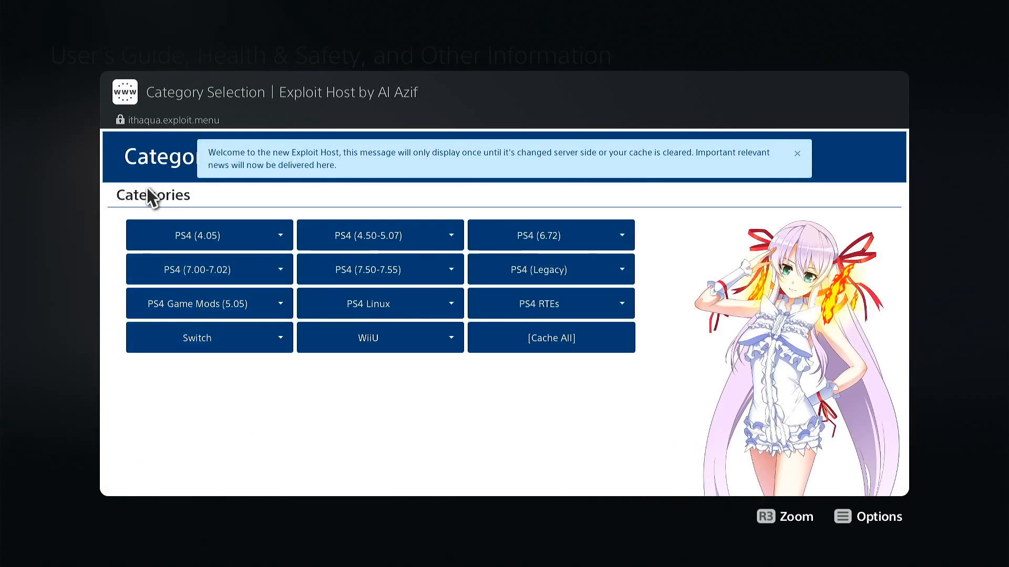
mouse_move(294, 211)
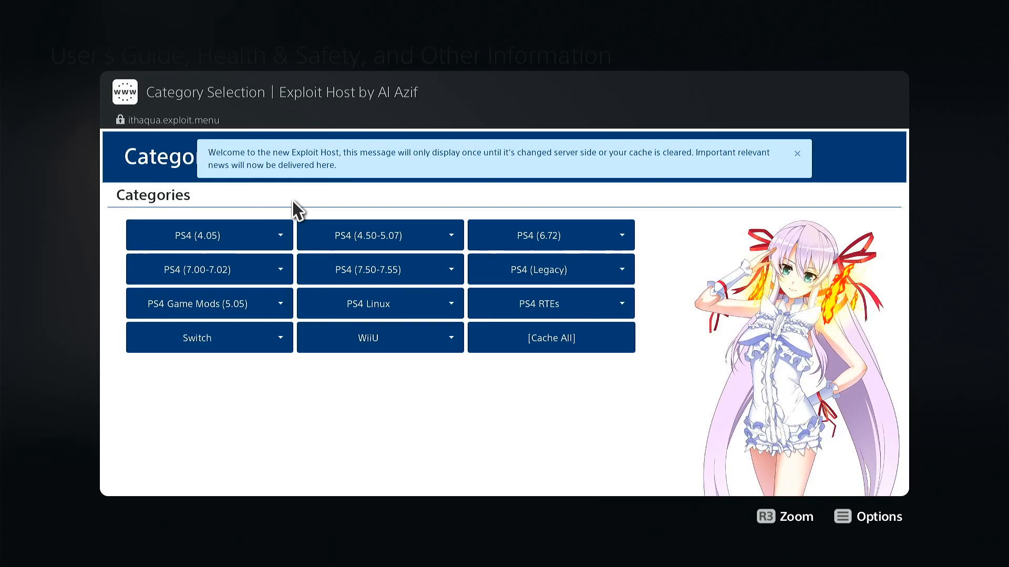